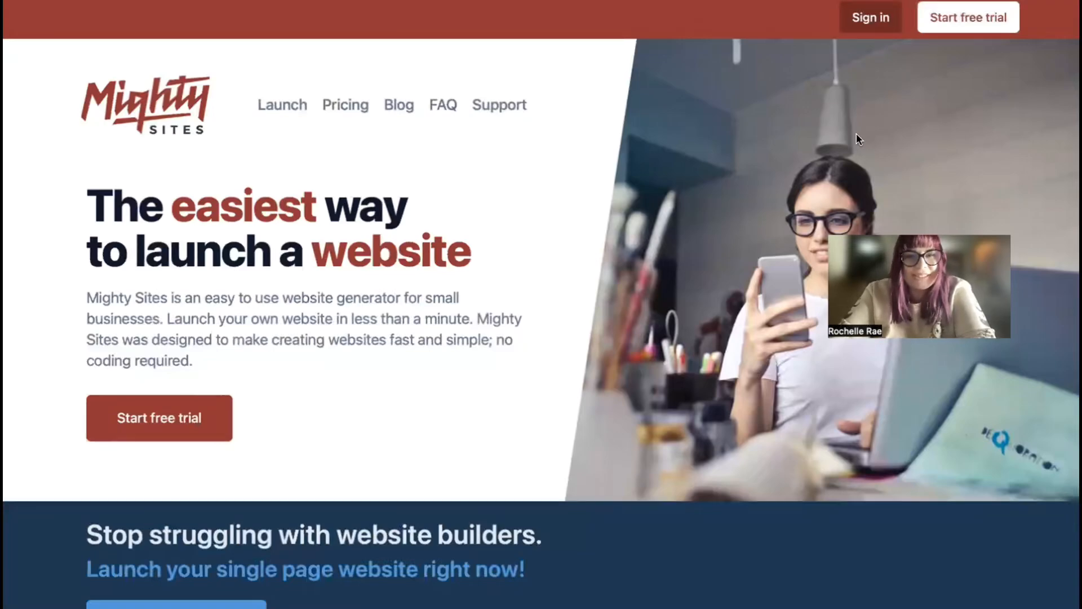
# - Scroll down through the Mighty Sites landing page to review its content
pyautogui.scroll(-3)
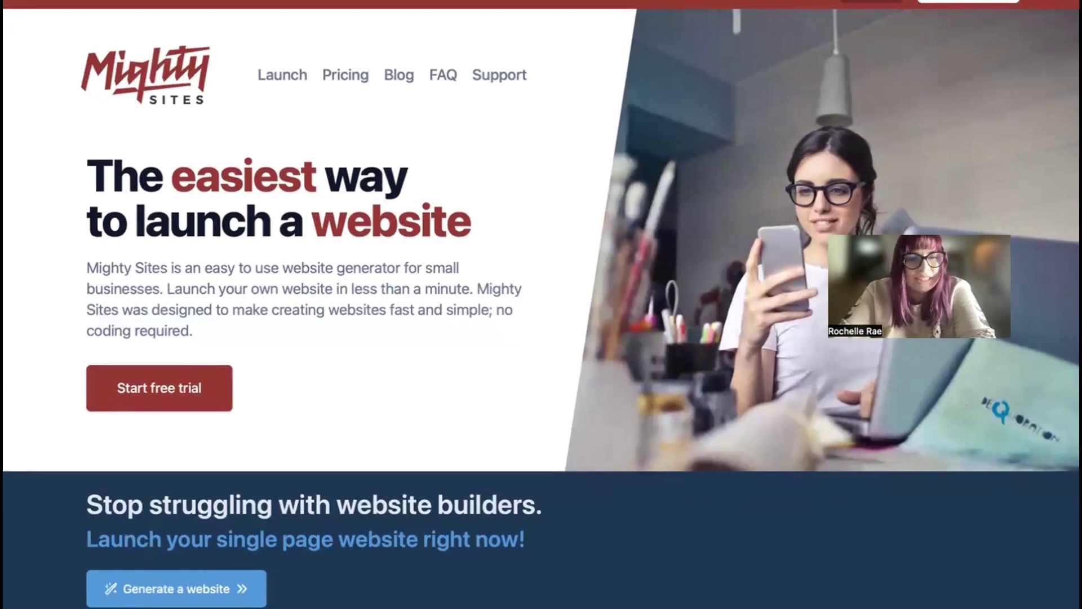
pyautogui.scroll(-3)
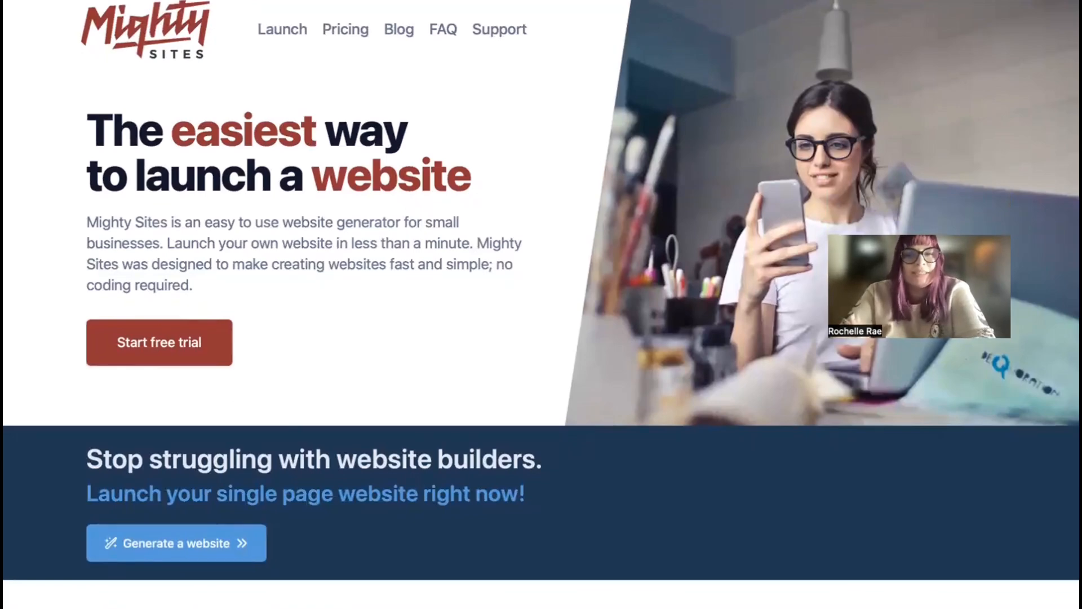
pyautogui.scroll(-3)
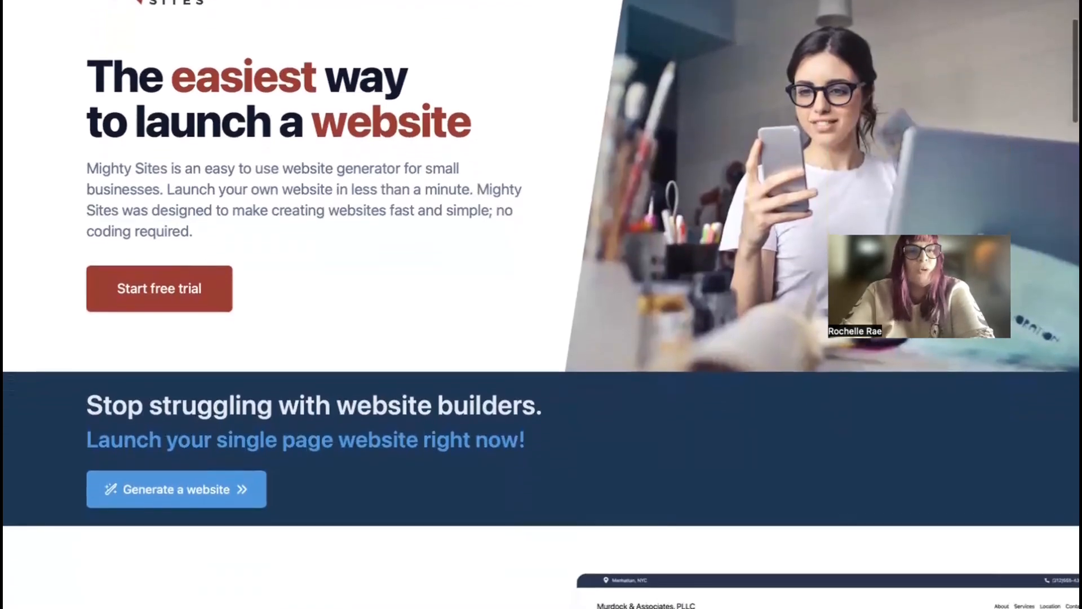
pyautogui.scroll(-3)
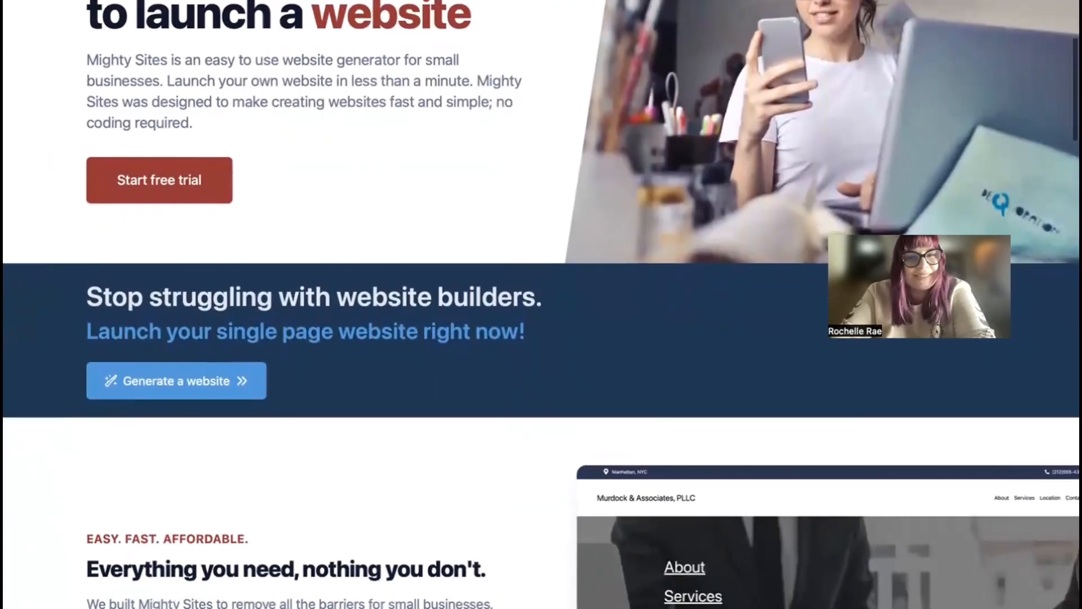
pyautogui.scroll(-3)
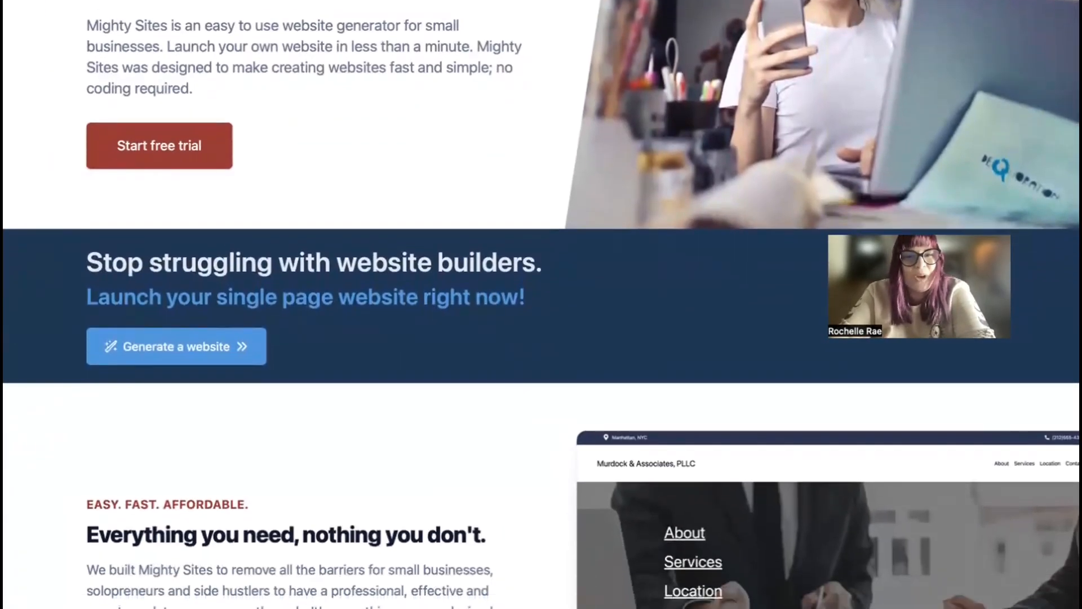
pyautogui.scroll(-3)
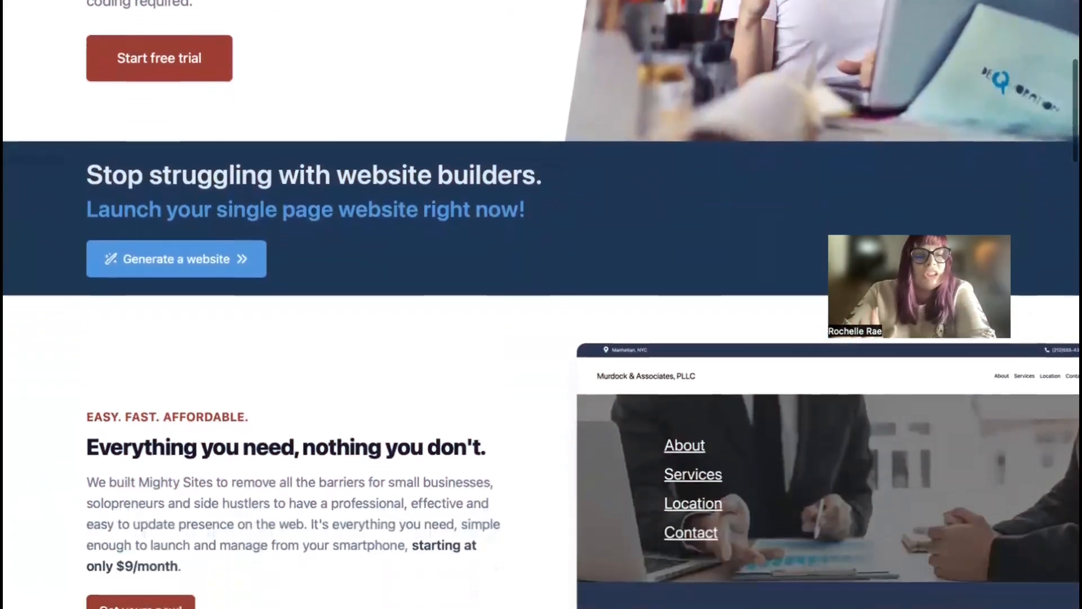
pyautogui.scroll(-3)
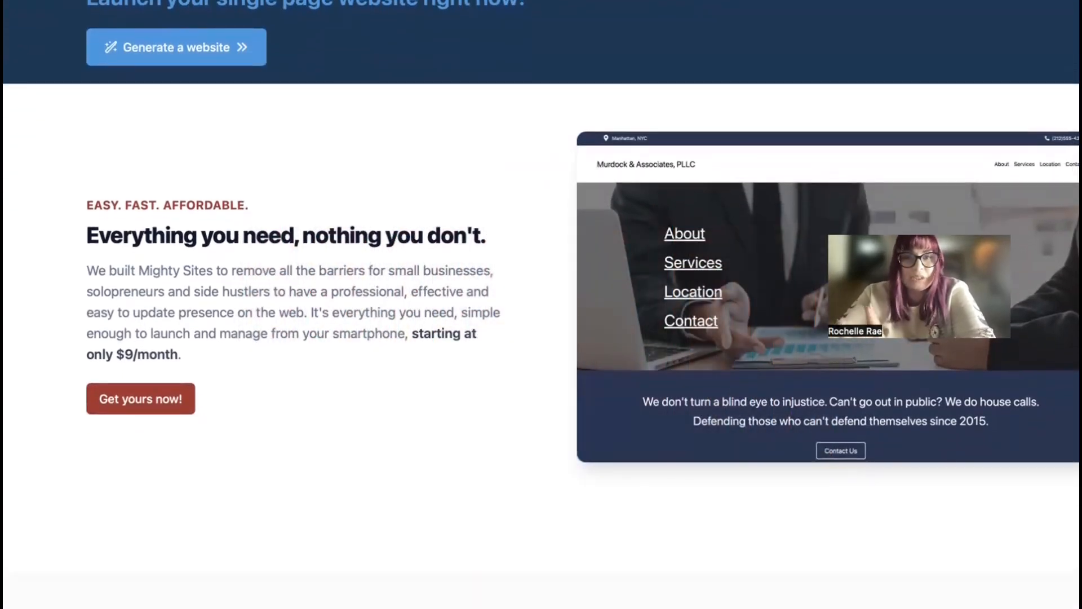
pyautogui.scroll(-3)
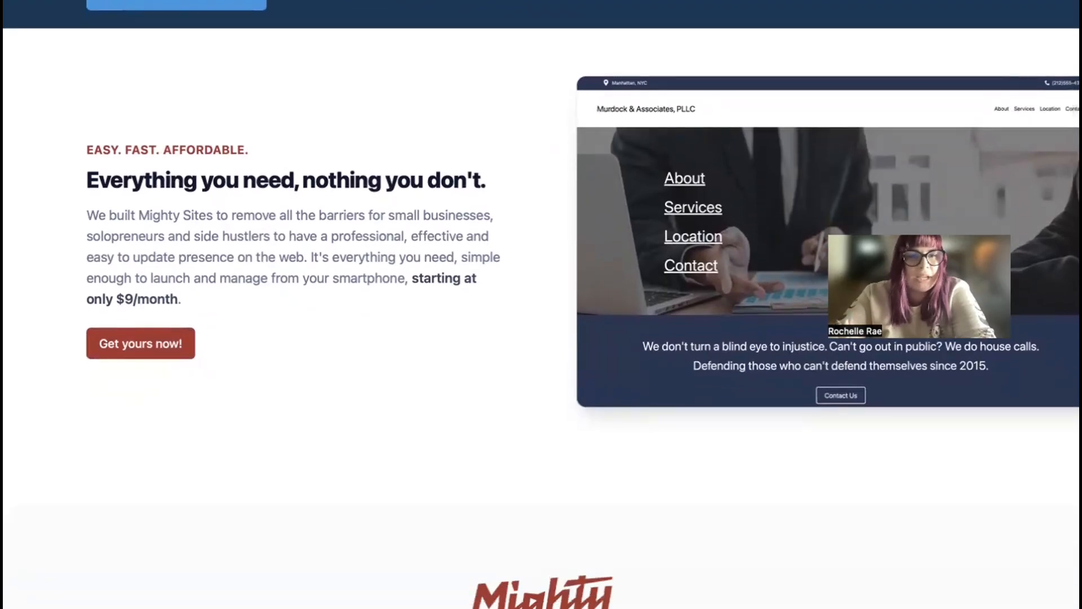
pyautogui.scroll(-3)
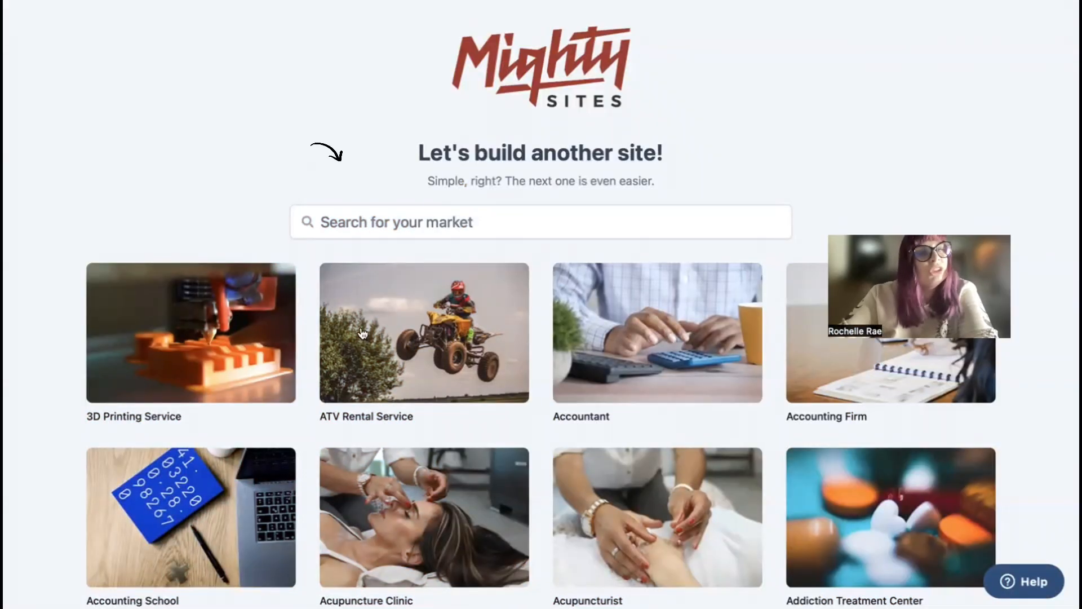
# - Browse the market grid and search for 'gutter' to find the gutter cleaning market
pyautogui.scroll(-3)
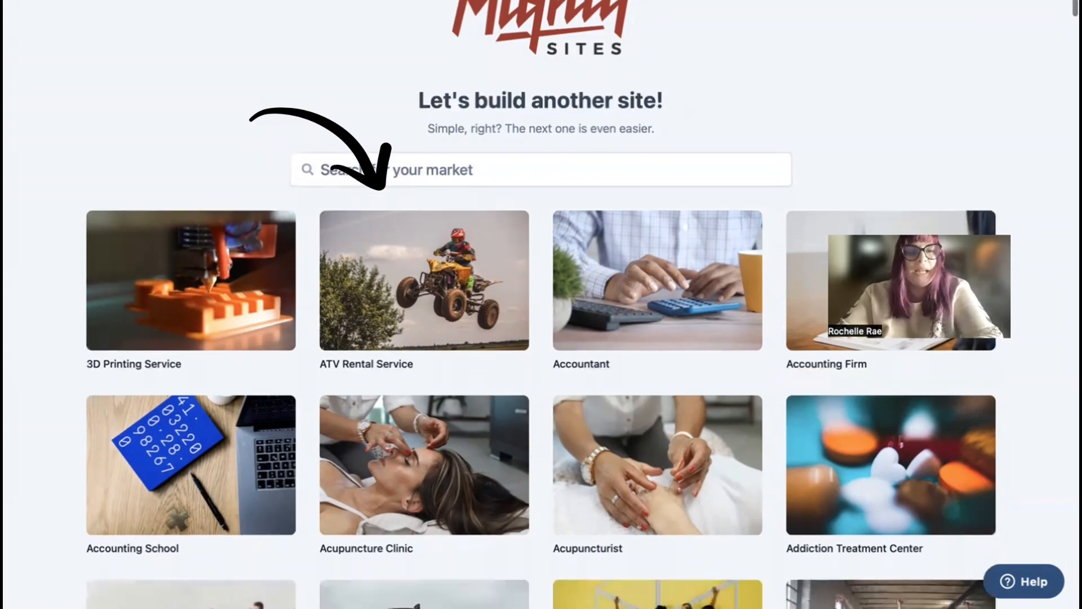
pyautogui.scroll(-3)
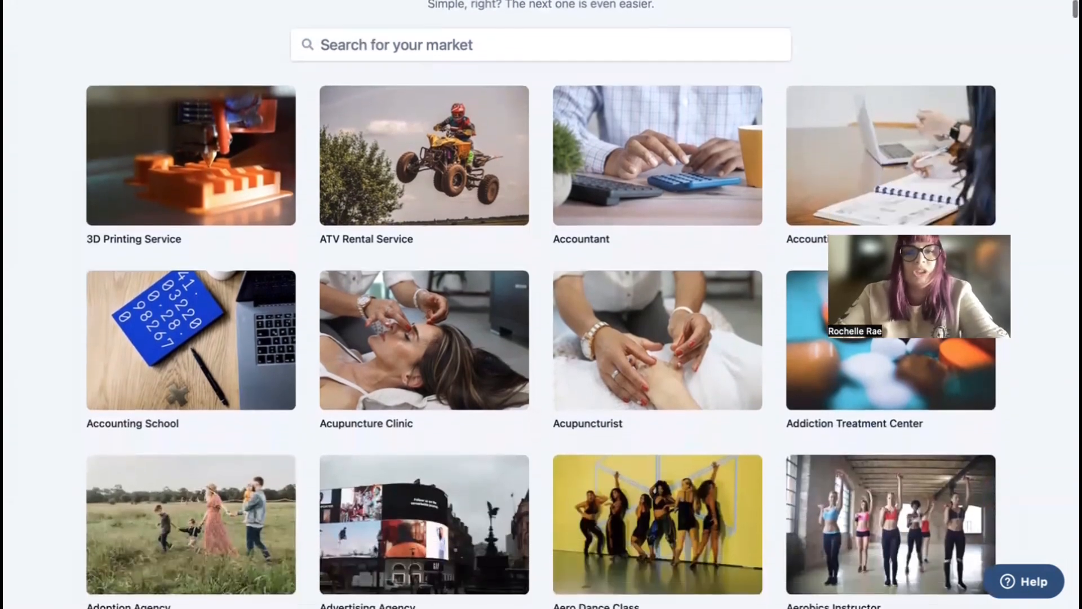
pyautogui.scroll(-3)
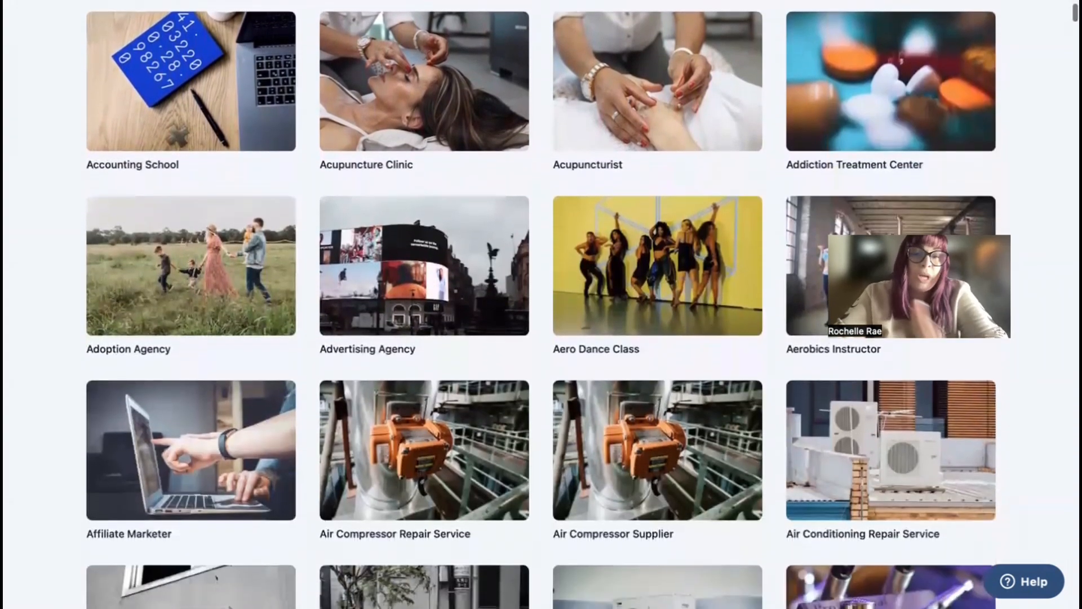
pyautogui.scroll(-3)
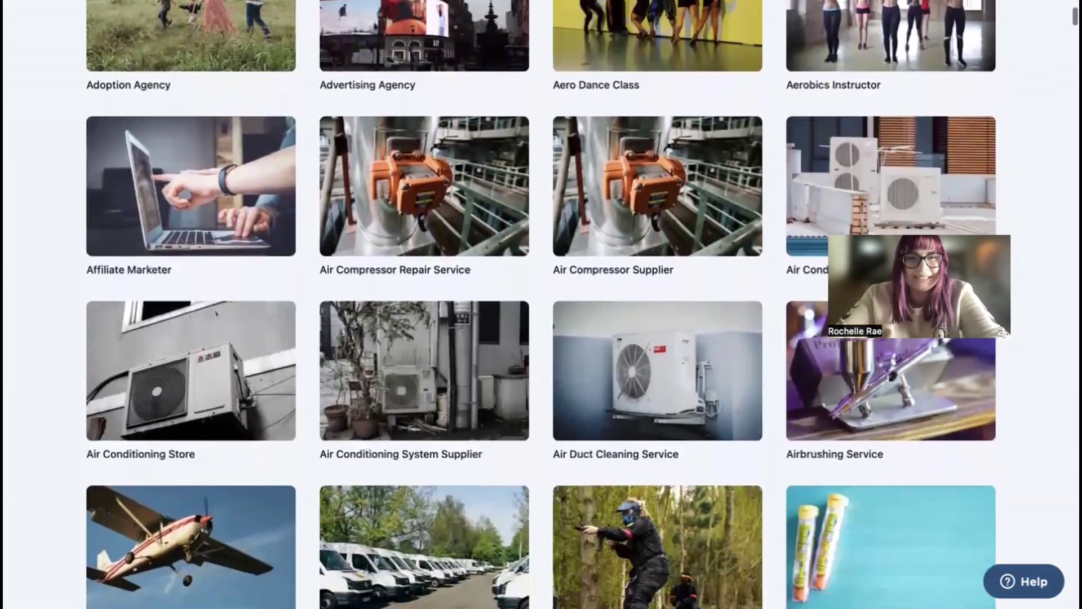
pyautogui.scroll(3)
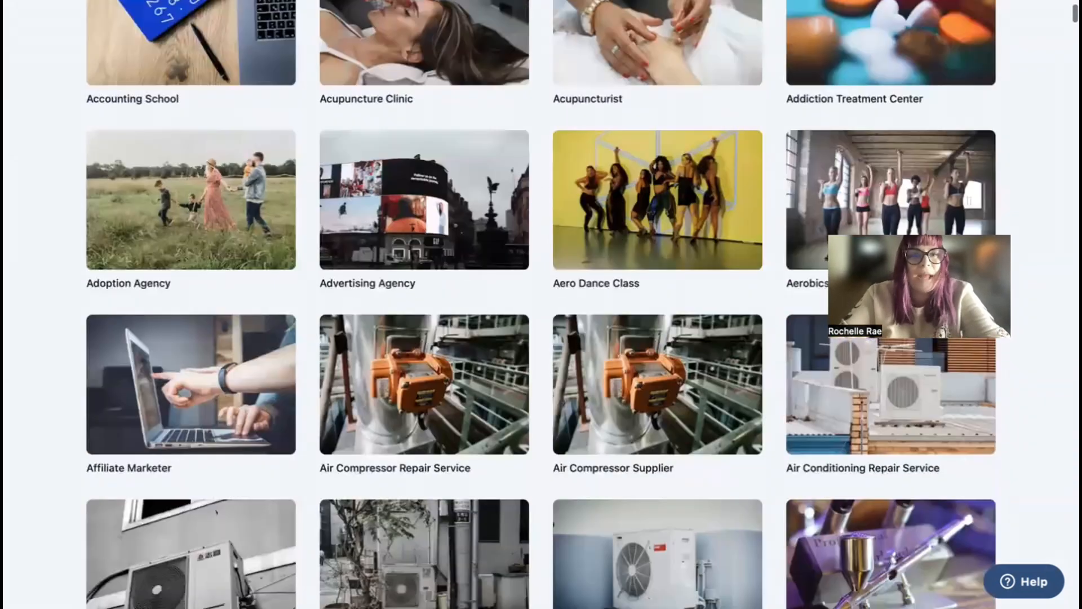
pyautogui.write('gutter')
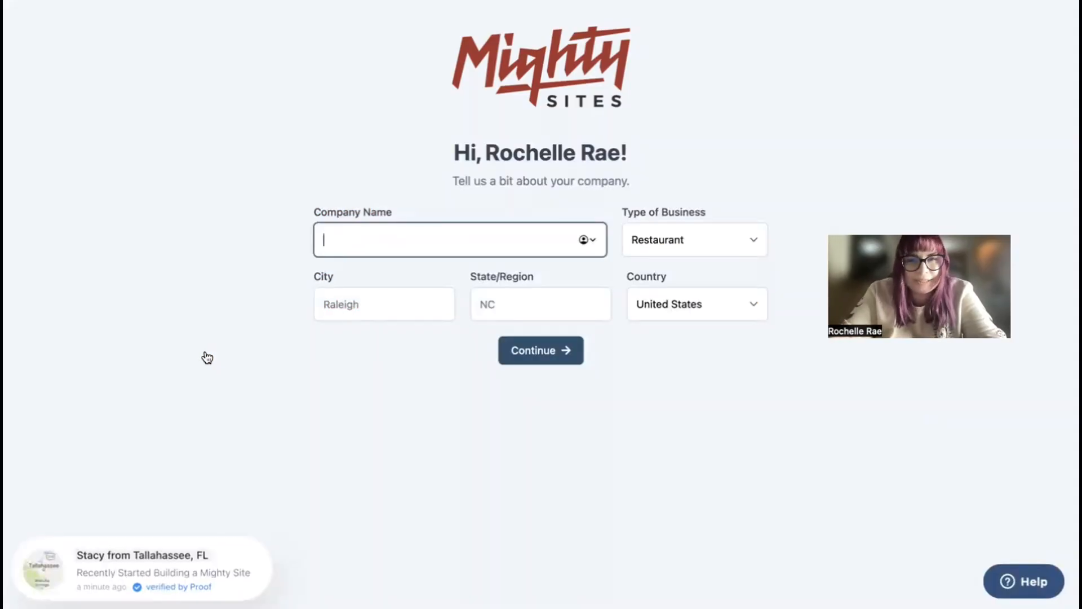
# - Enter company Leaf Delete in Denver, Colorado and continue to generate the site
pyautogui.write('Leaf Delete')
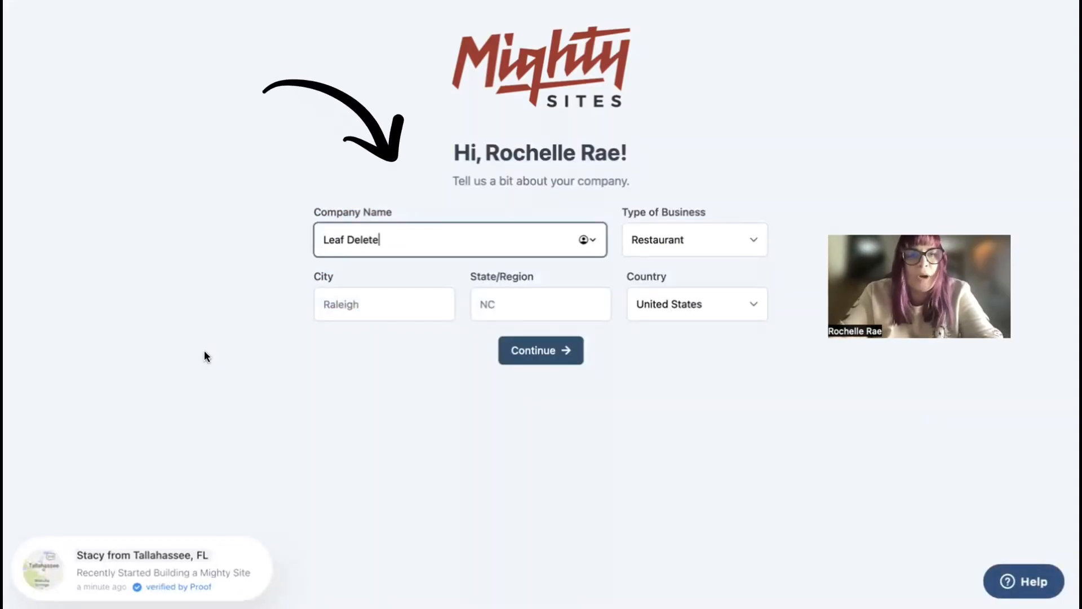
pyautogui.write('Denver')
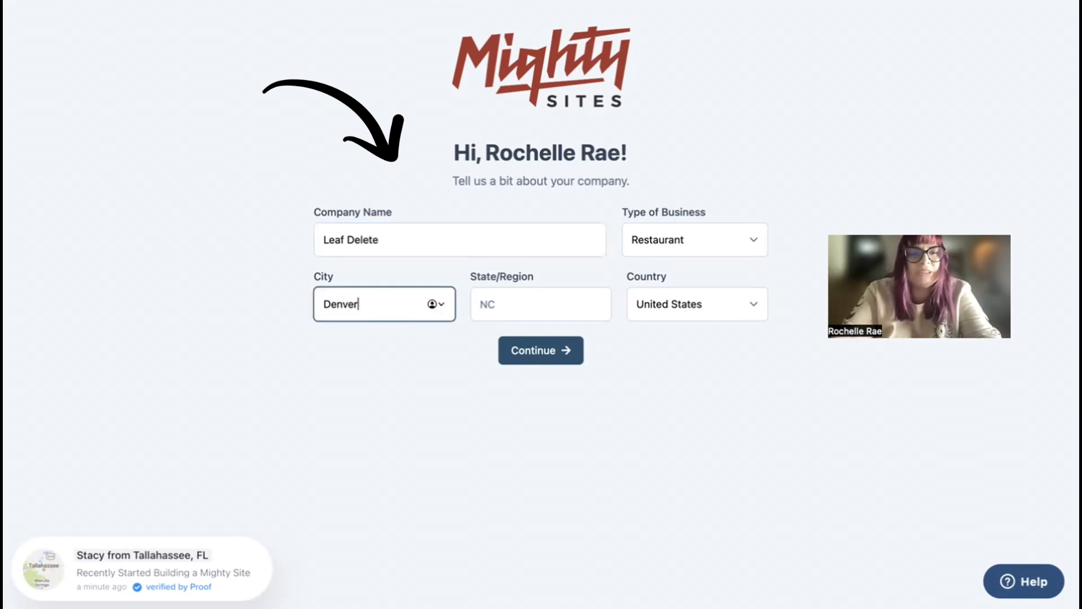
pyautogui.write('Colorado')
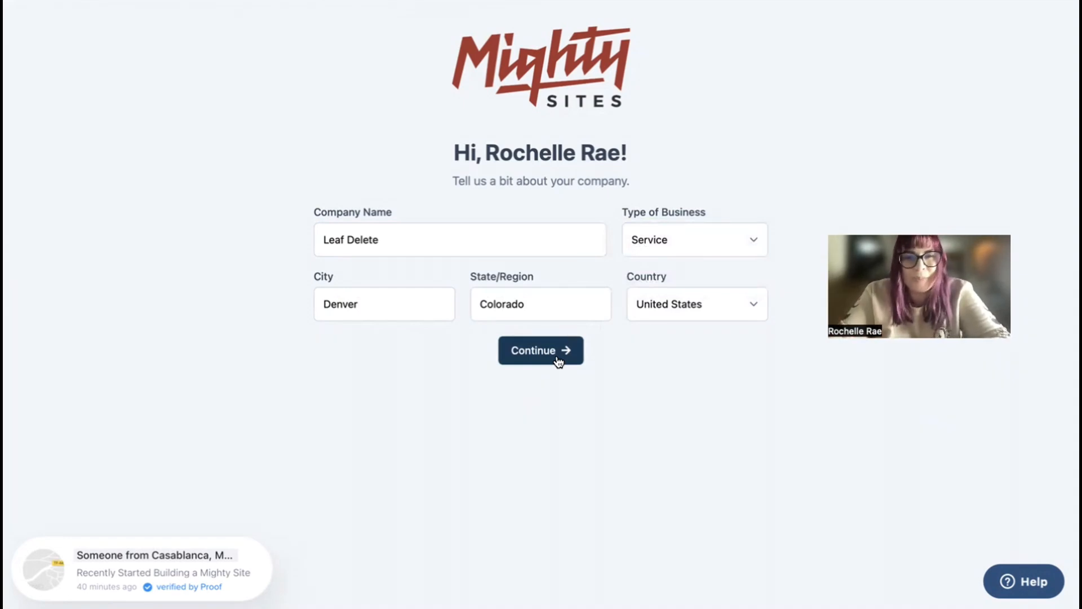
pyautogui.click(541, 349)
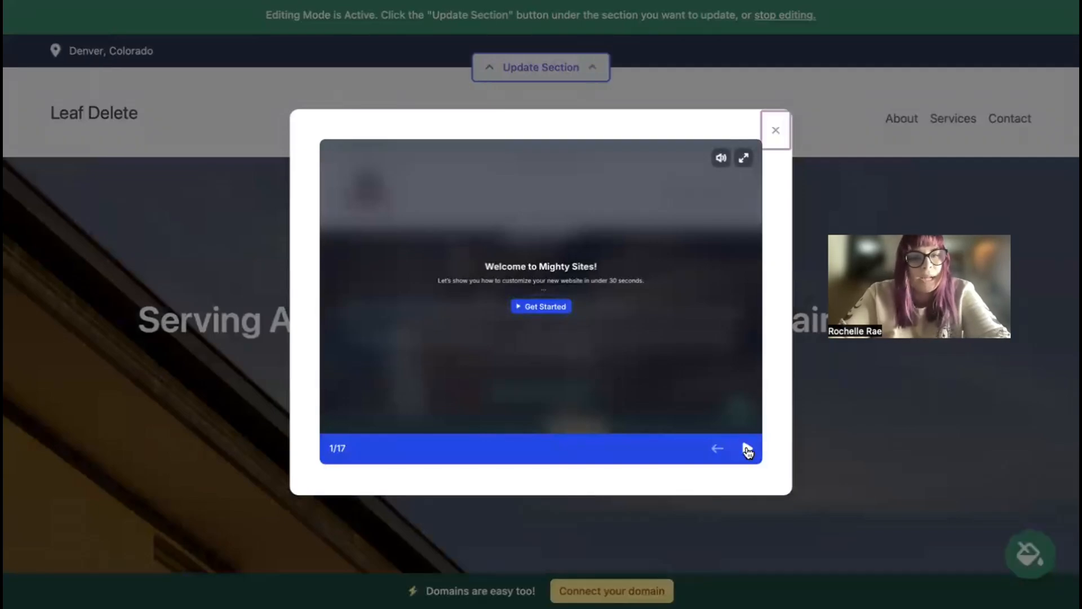
# - Advance the welcome tour and dismiss it to reveal the generated homepage
pyautogui.click(746, 449)
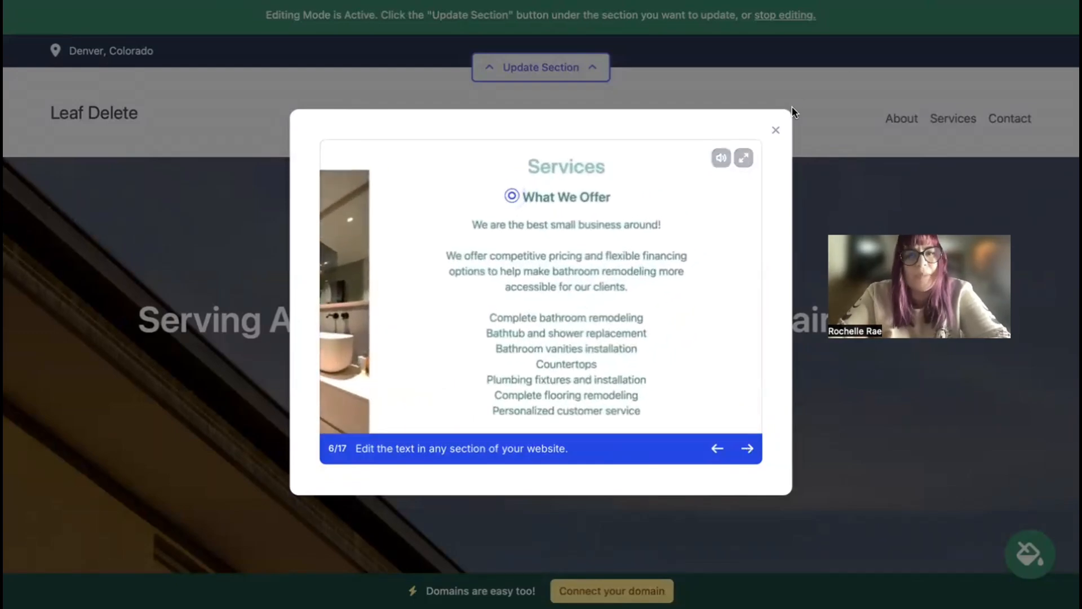
pyautogui.click(775, 130)
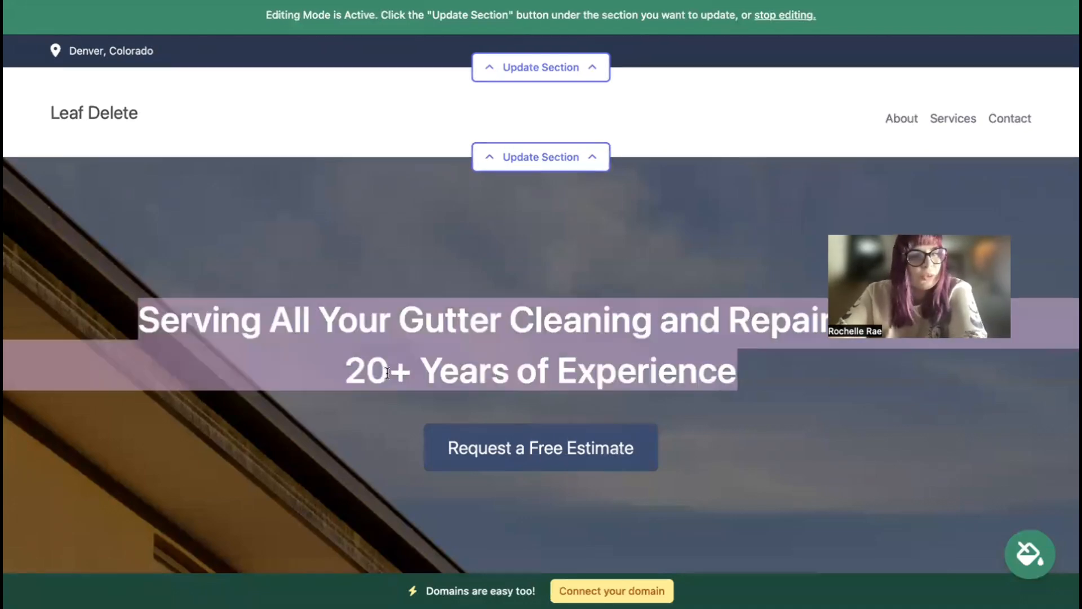
pyautogui.scroll(-3)
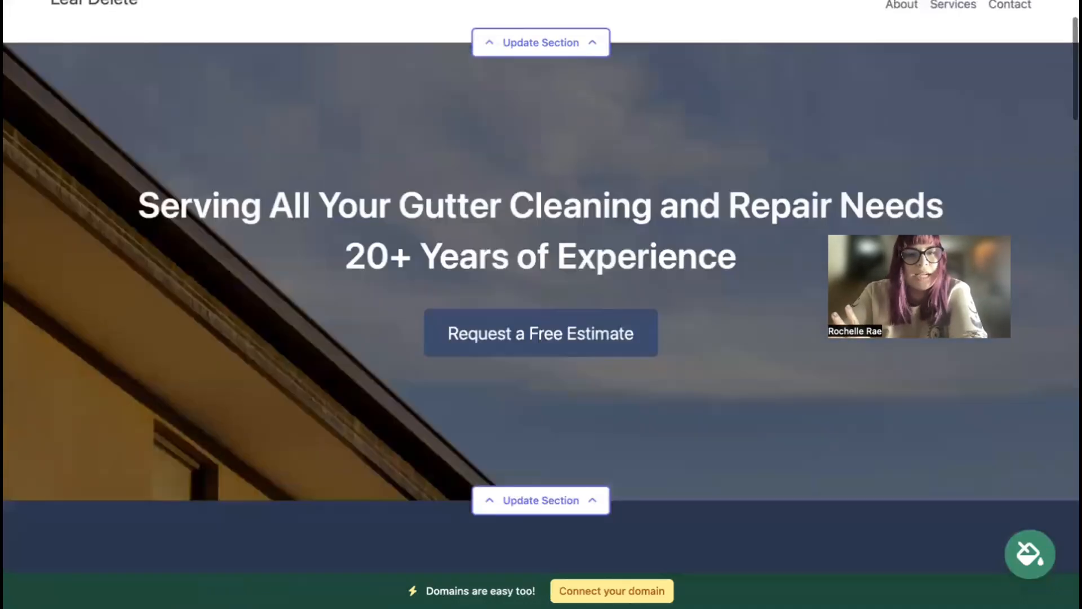
pyautogui.scroll(-3)
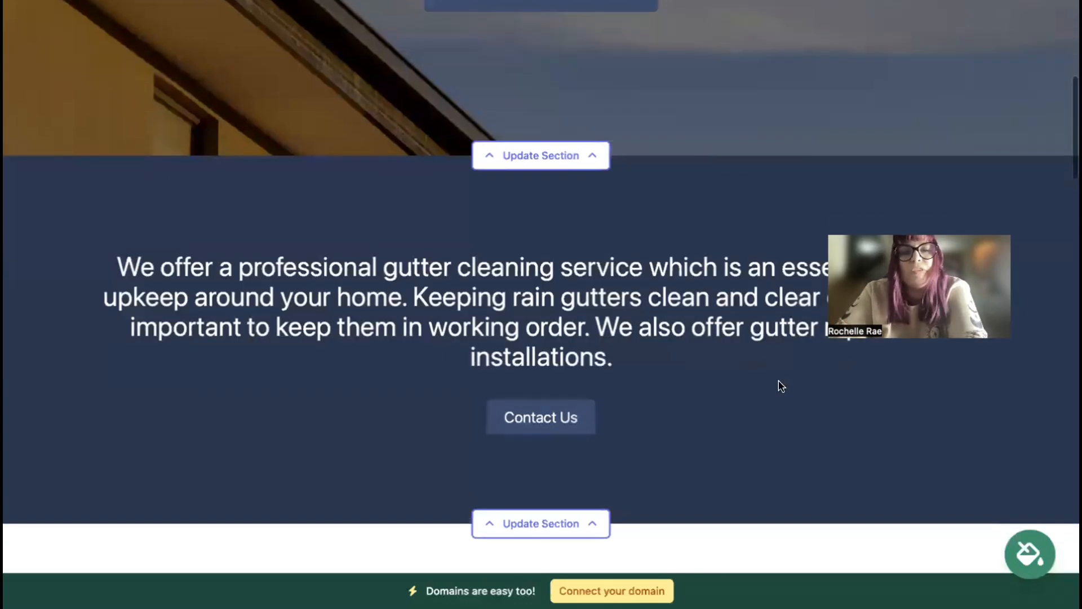
pyautogui.scroll(-3)
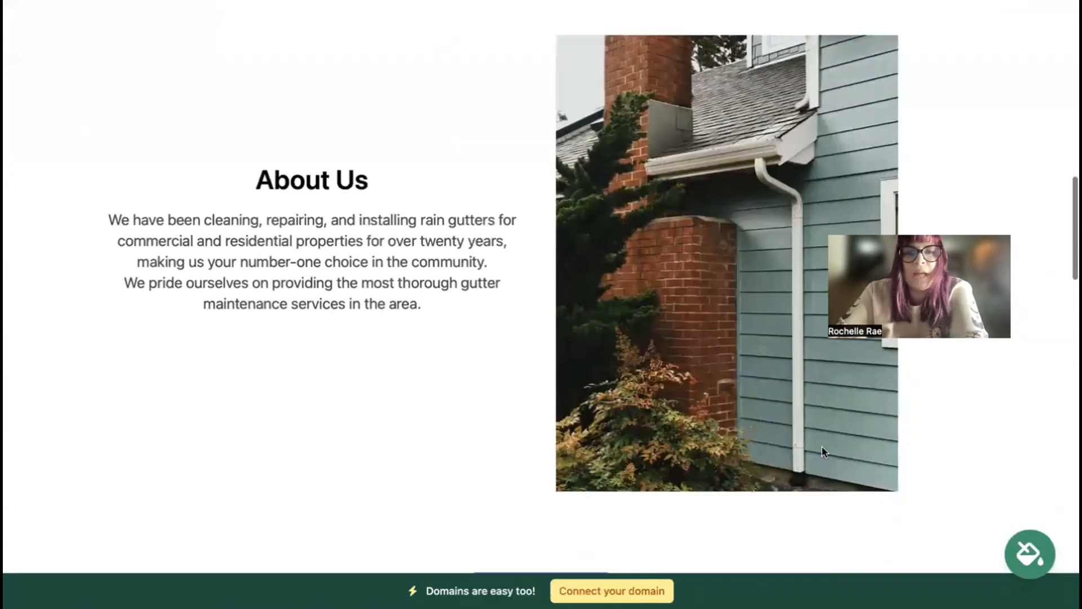
pyautogui.moveTo(792, 287)
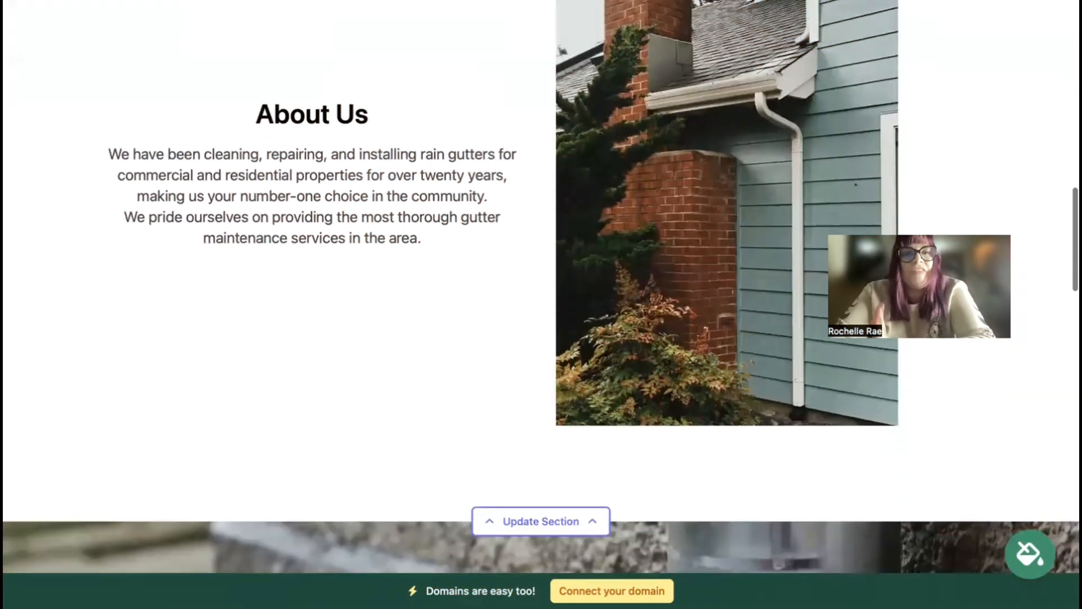
pyautogui.scroll(-3)
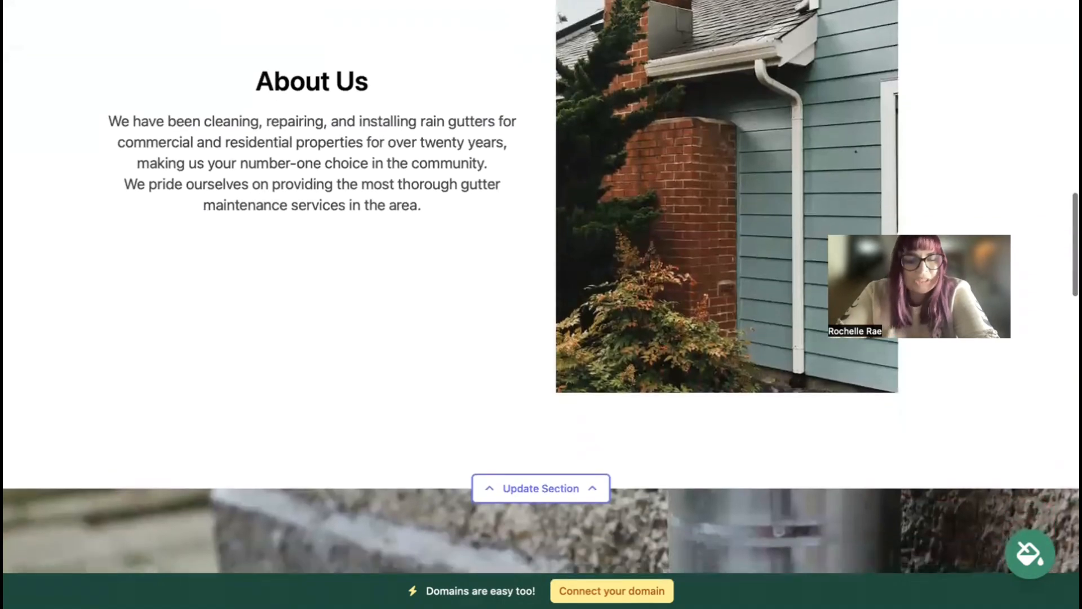
pyautogui.scroll(-3)
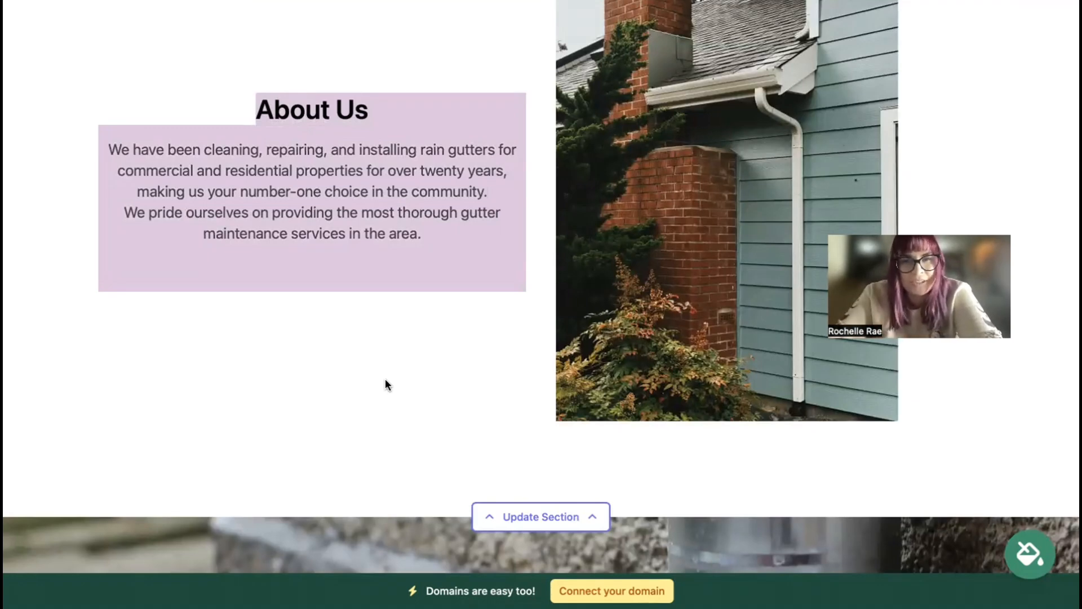
pyautogui.scroll(-3)
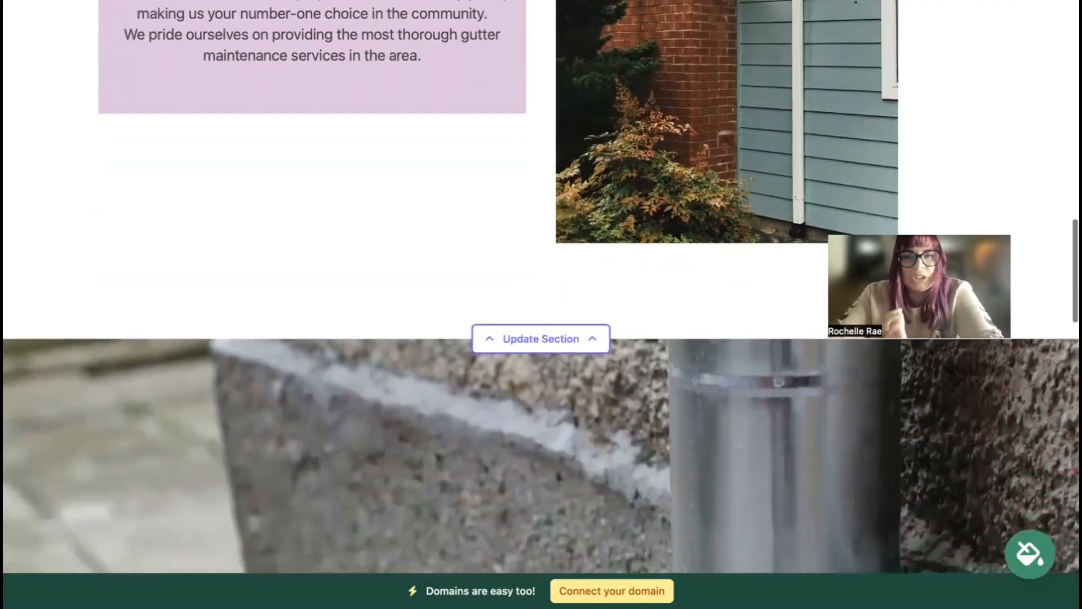
pyautogui.scroll(-3)
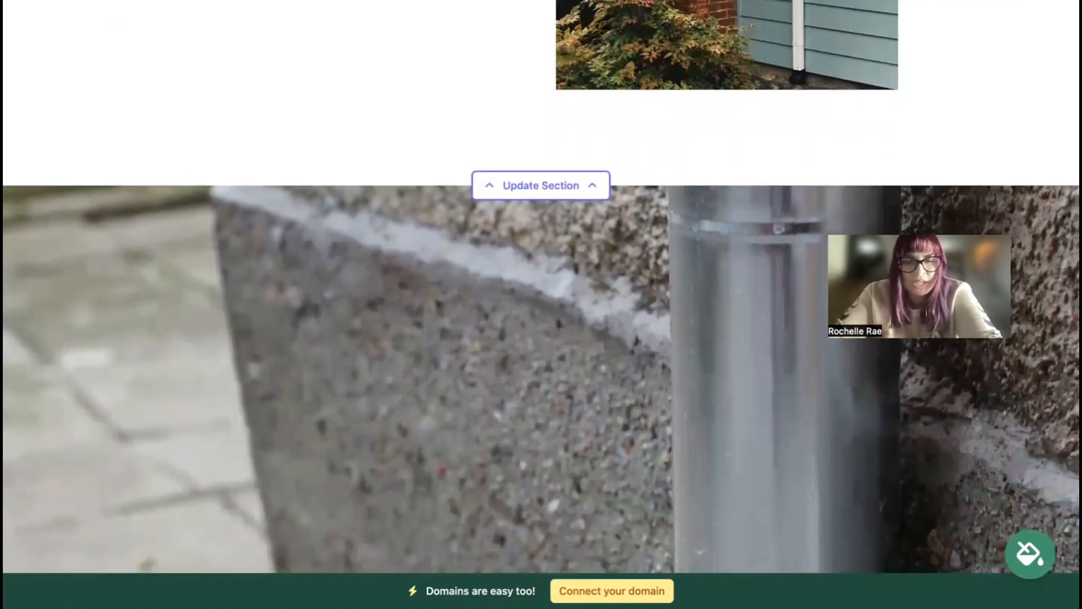
pyautogui.scroll(-3)
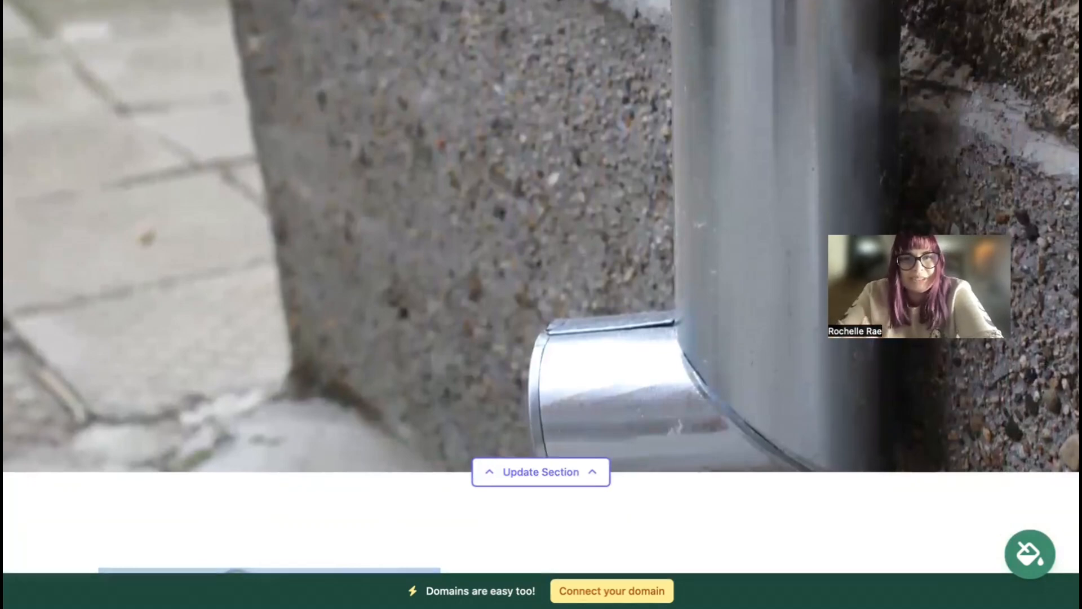
pyautogui.scroll(-3)
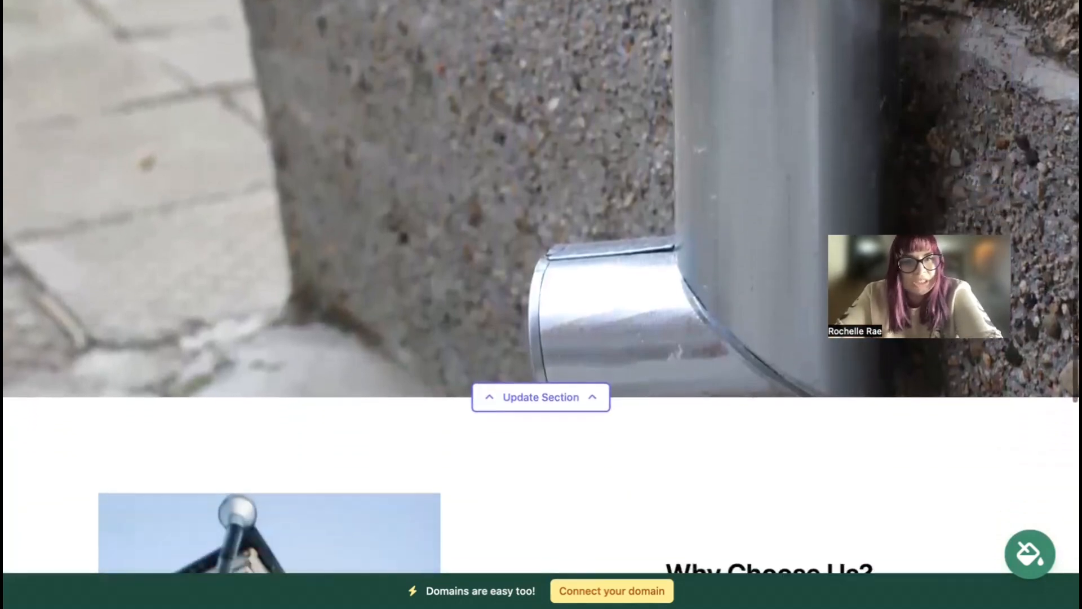
pyautogui.scroll(-3)
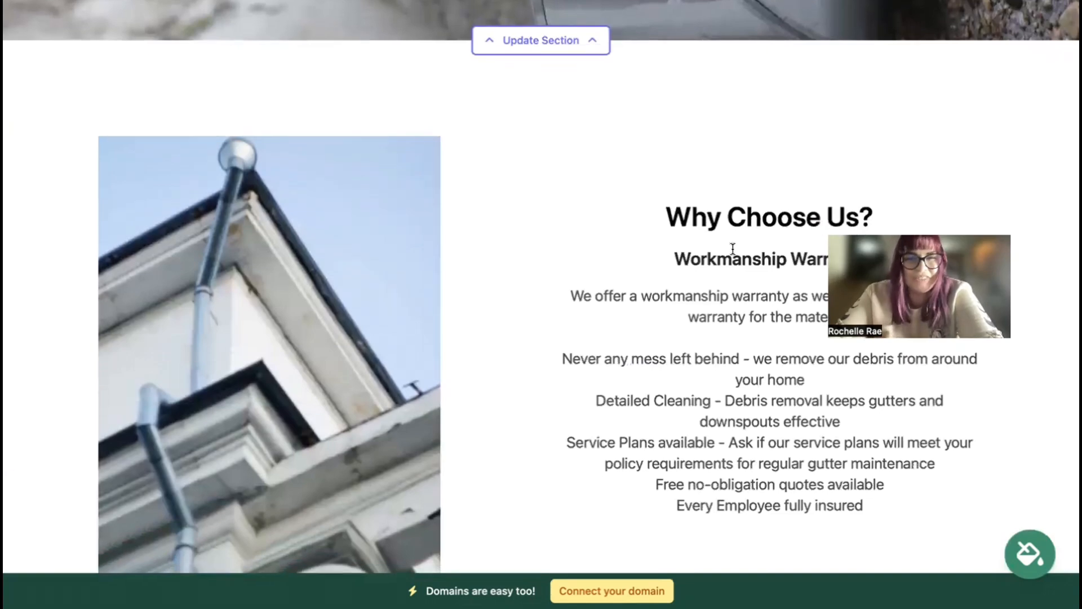
pyautogui.scroll(-3)
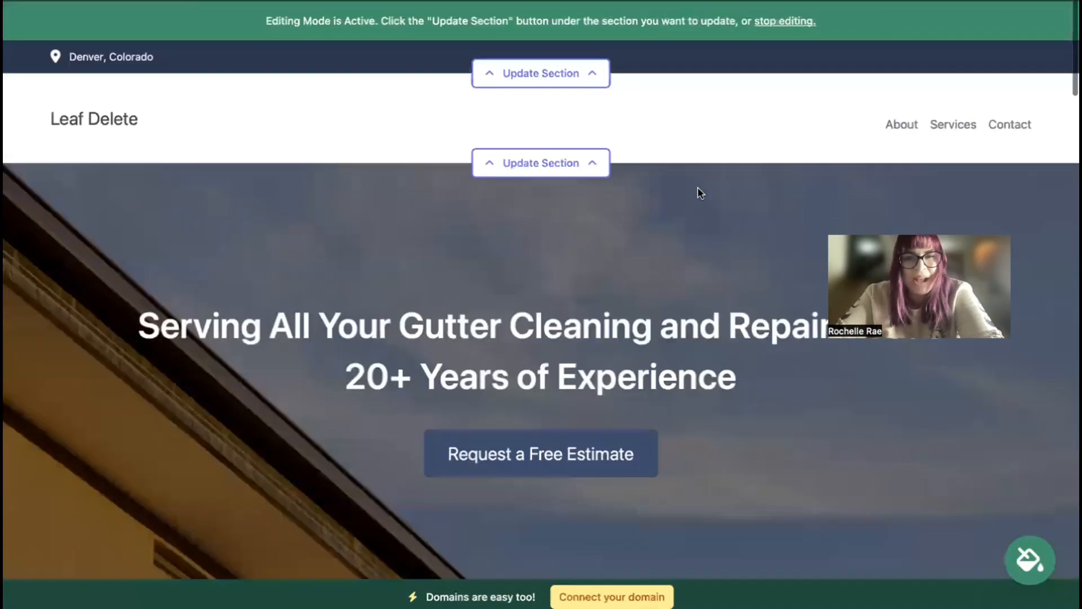
pyautogui.click(539, 73)
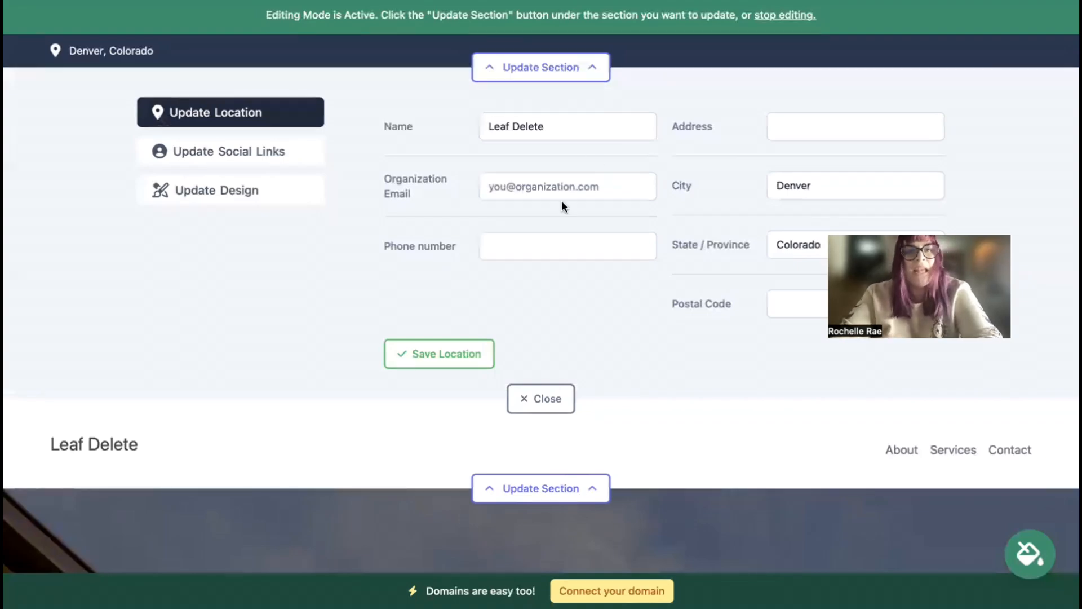
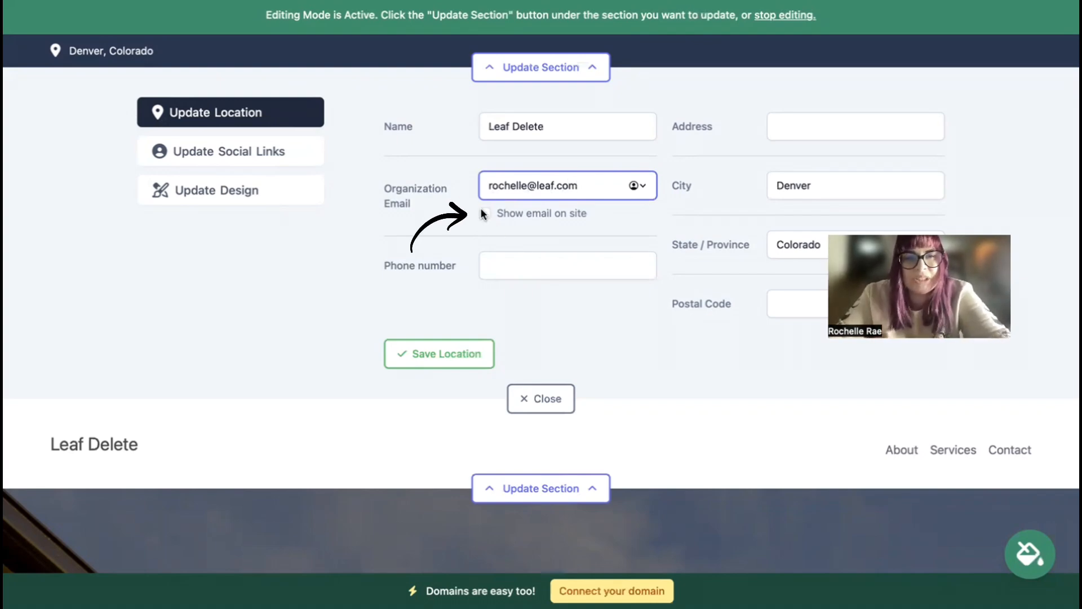
pyautogui.click(484, 213)
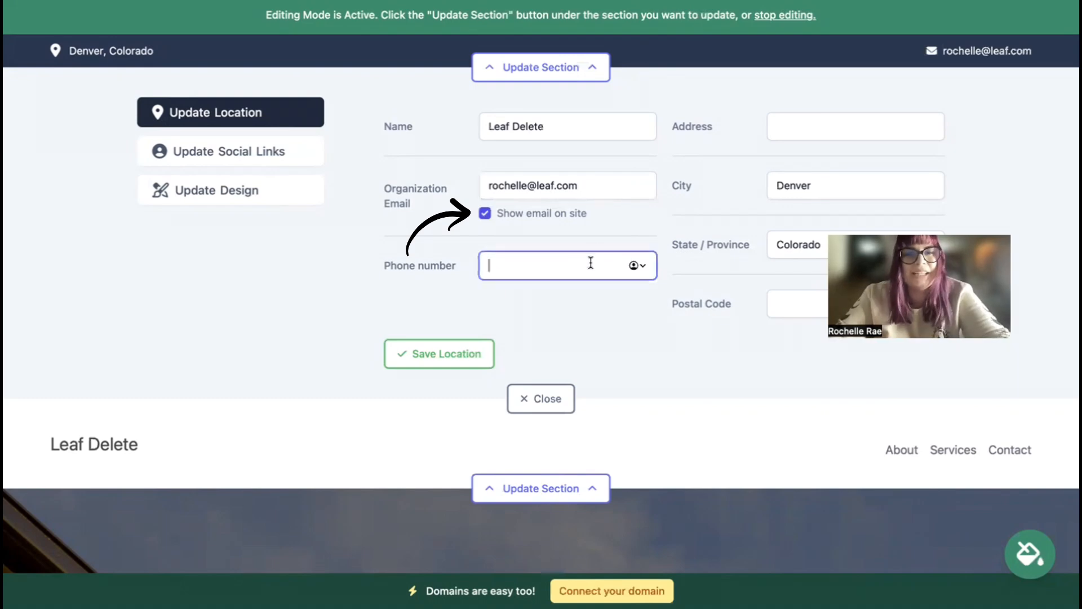
pyautogui.write('574-')
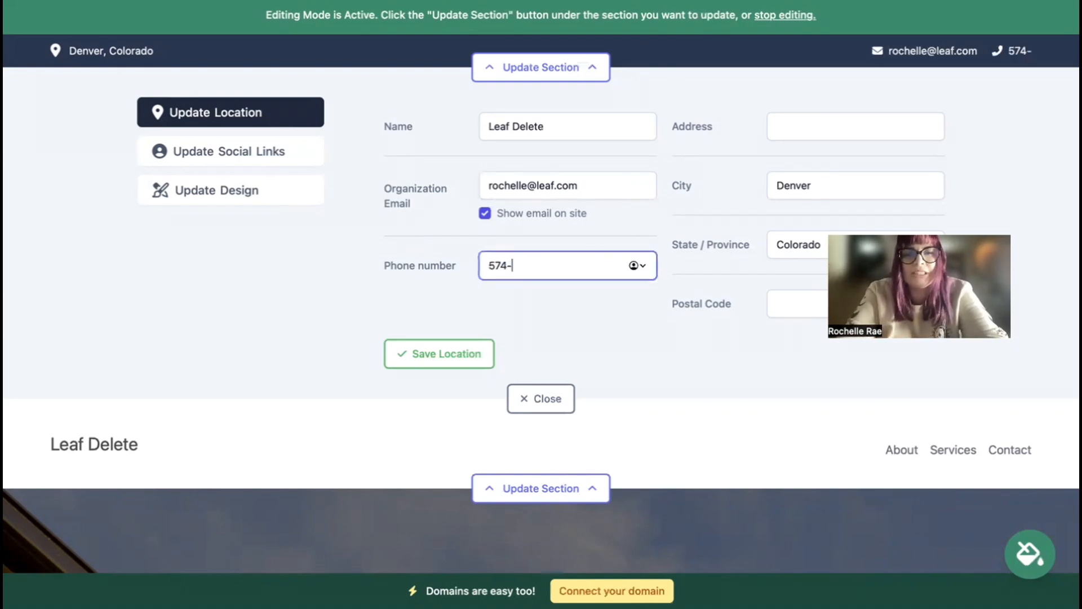
pyautogui.write('49494')
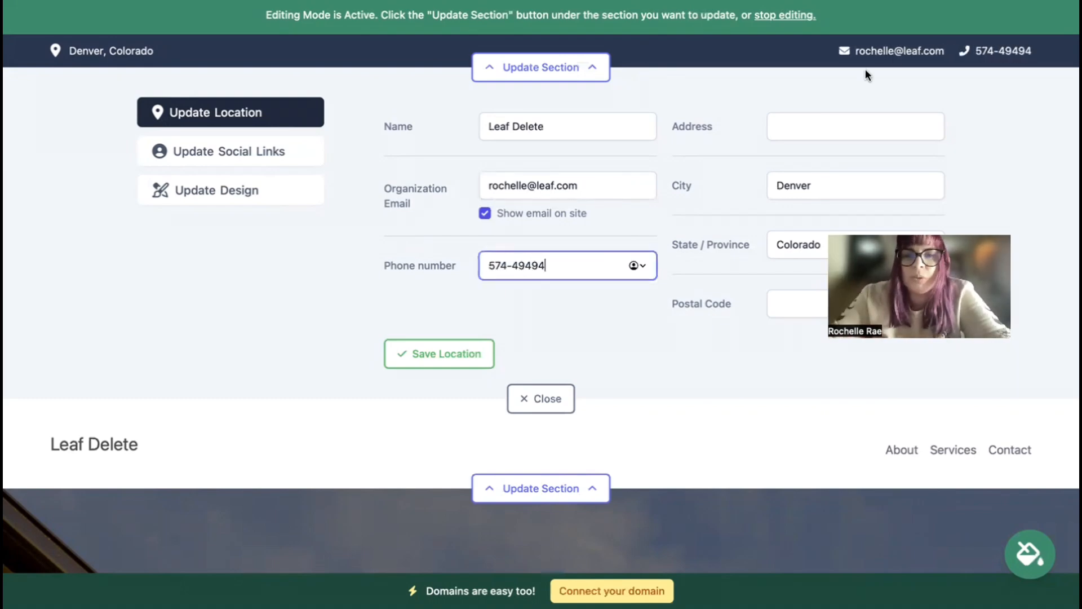
pyautogui.moveTo(797, 290)
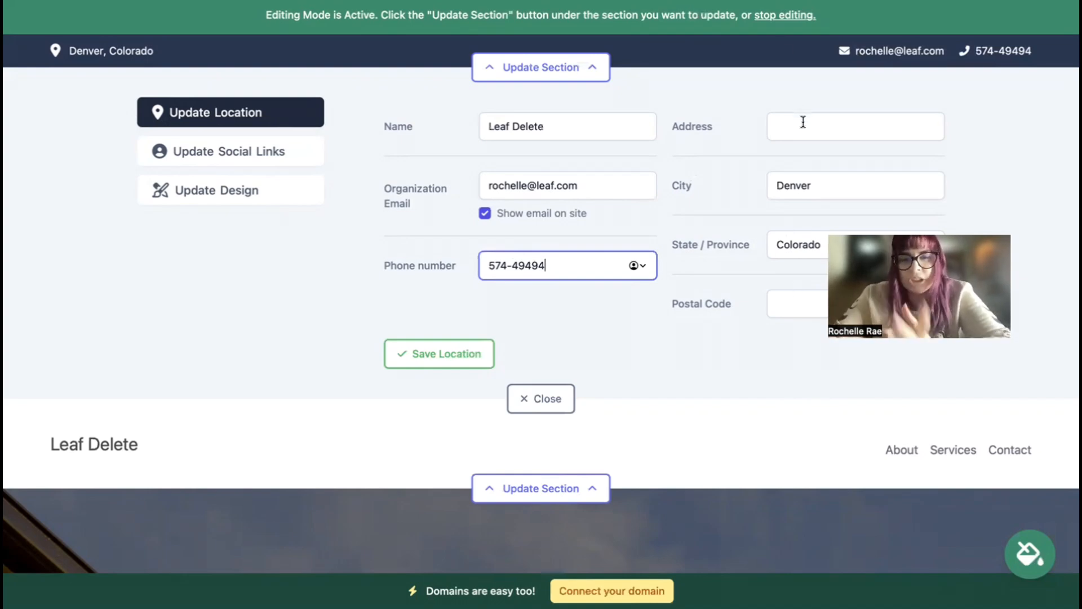
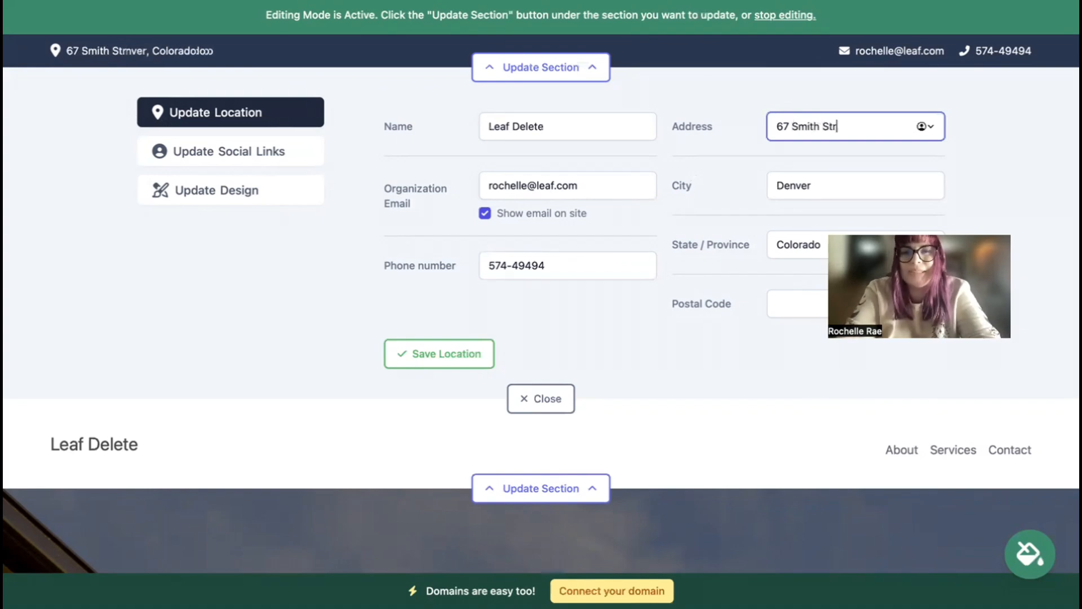
pyautogui.write('59594')
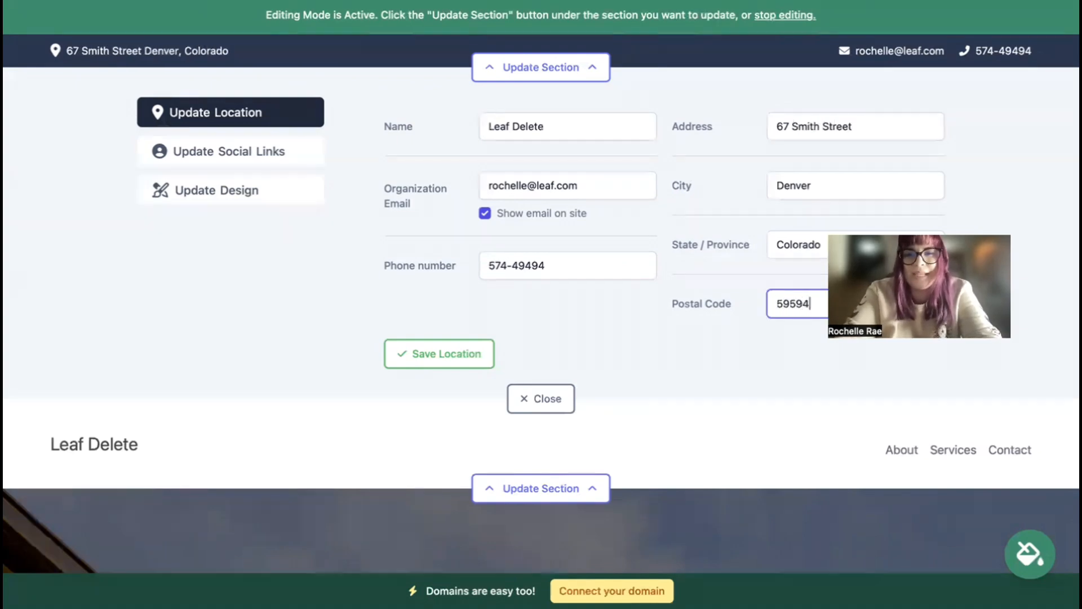
pyautogui.click(444, 353)
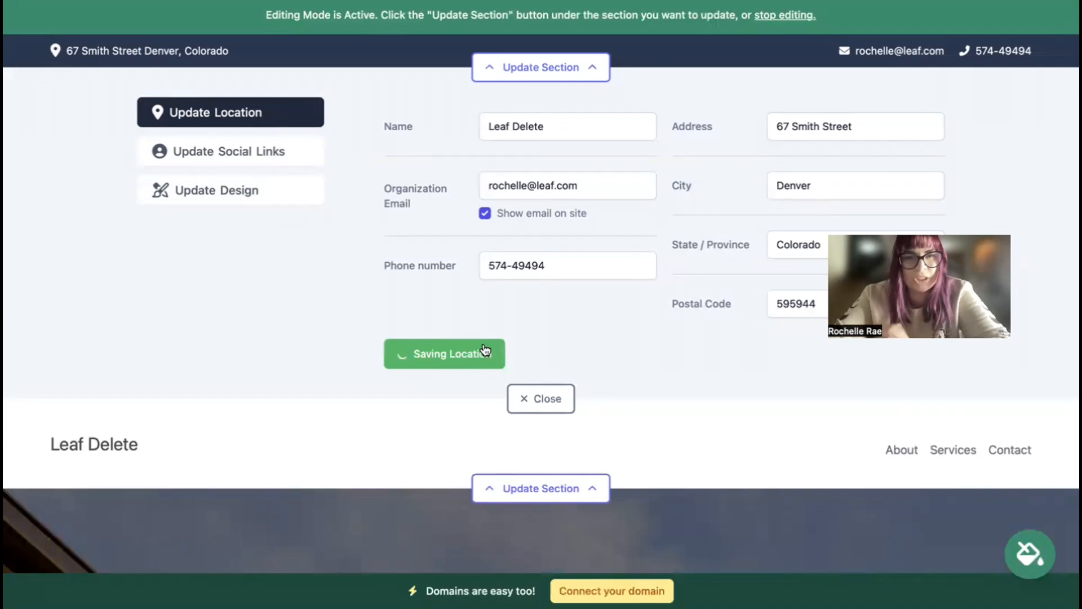
# - Review the empty social links and close the top bar editor
pyautogui.click(230, 151)
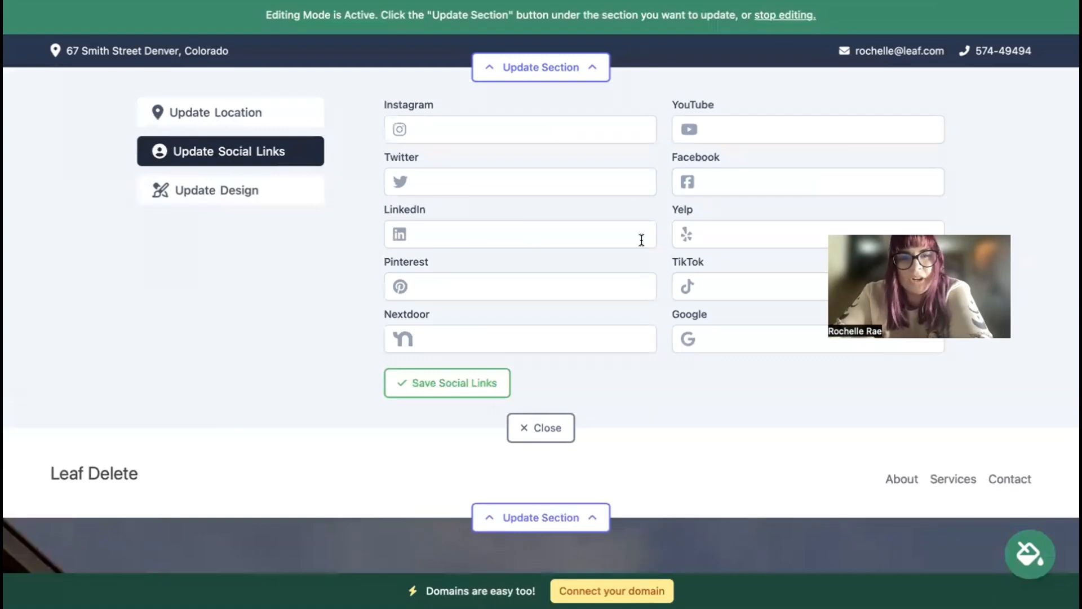
pyautogui.moveTo(749, 71)
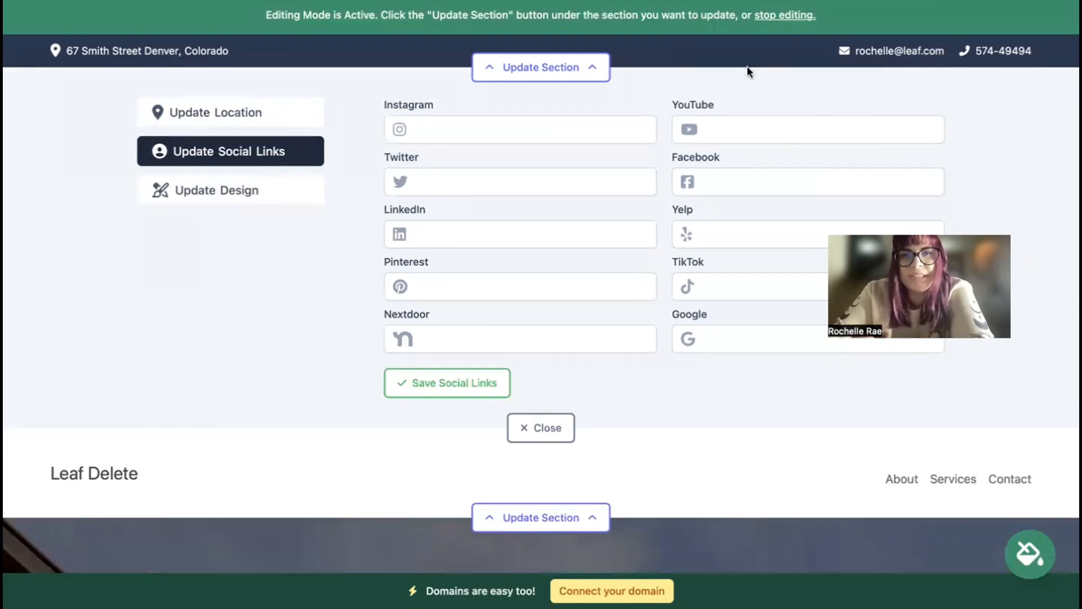
pyautogui.click(541, 428)
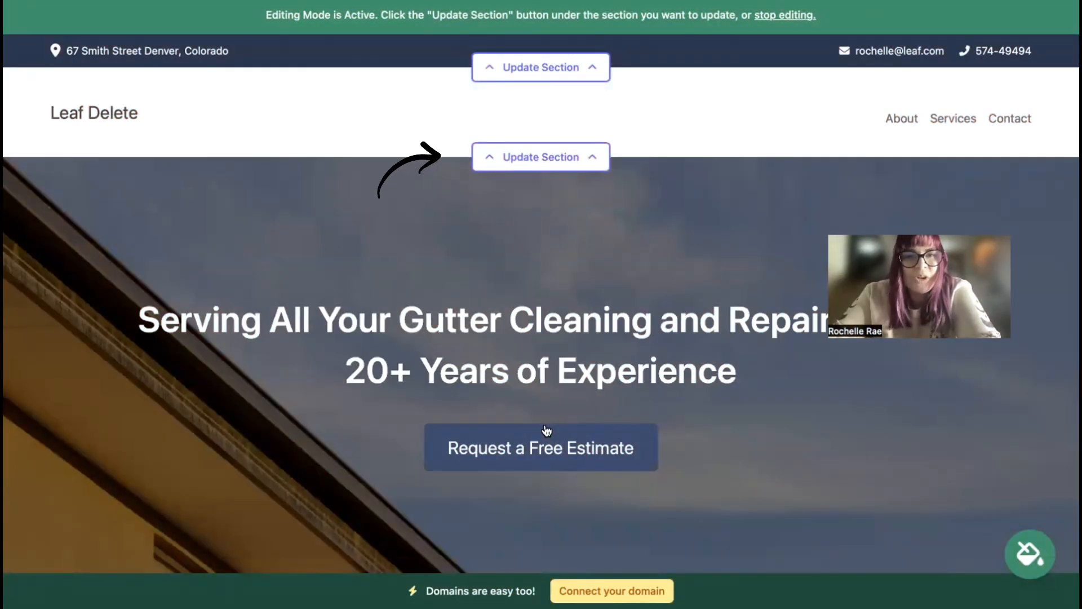
# - Upload the Mighty Sites logo PNG and save it as the header logo
pyautogui.click(541, 157)
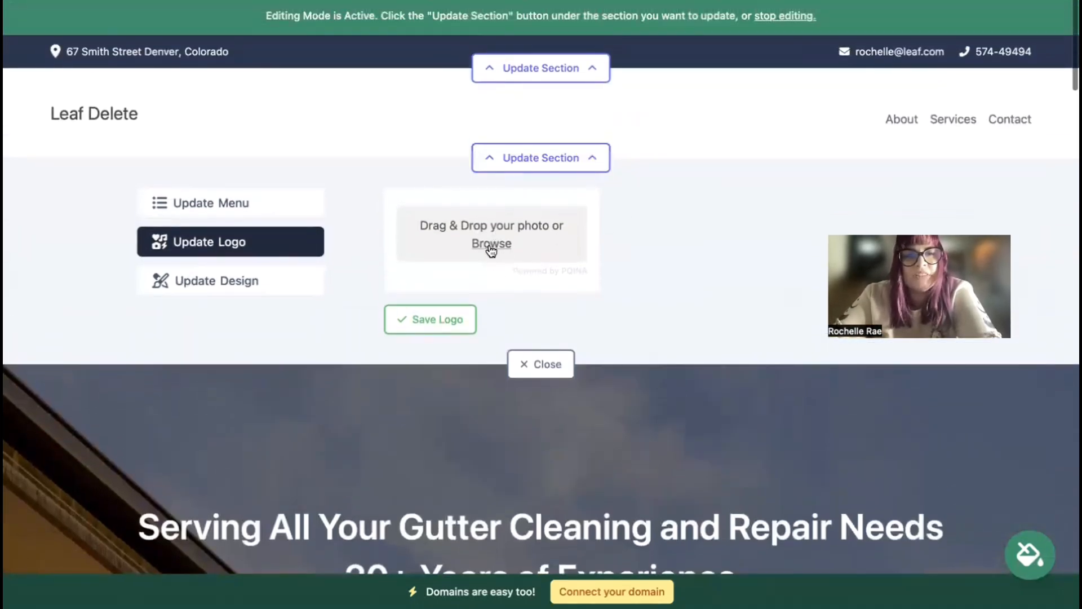
pyautogui.click(491, 243)
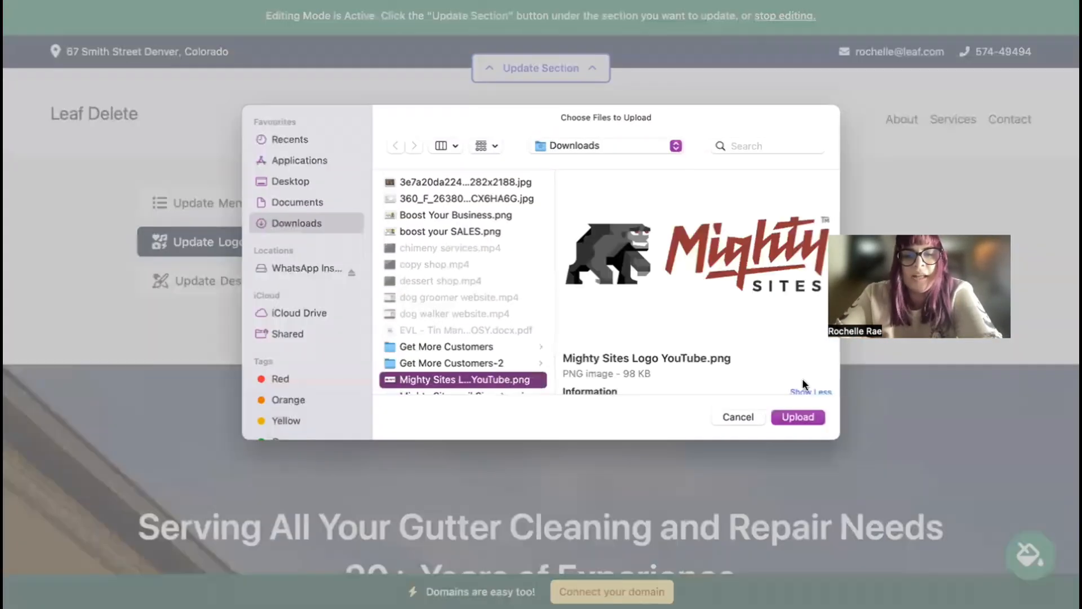
pyautogui.click(798, 417)
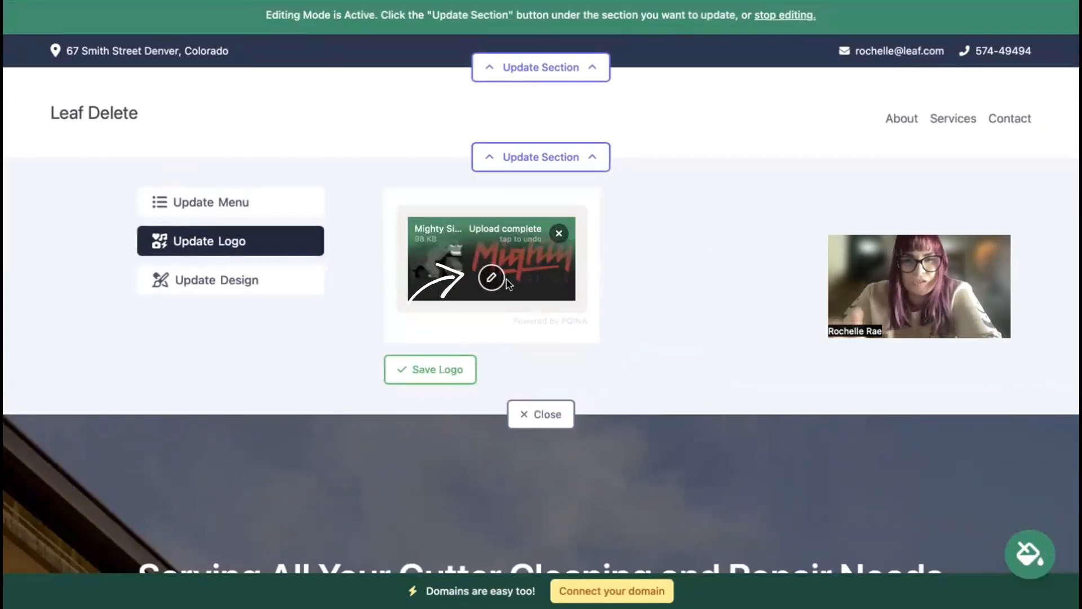
pyautogui.click(431, 369)
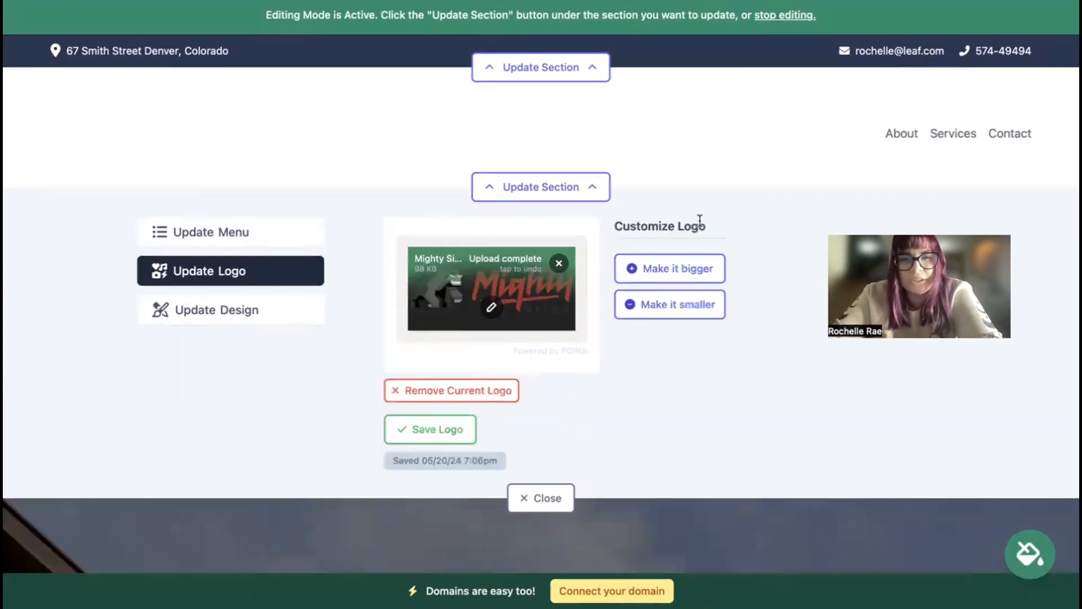
# - Enlarge the header logo and close the logo editor
pyautogui.click(669, 269)
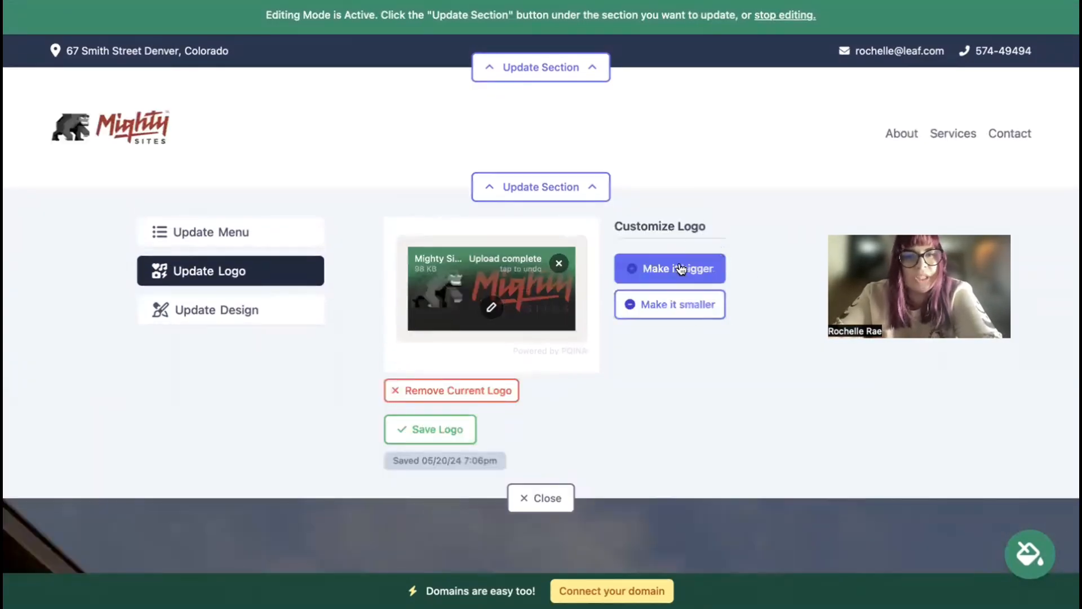
pyautogui.click(670, 268)
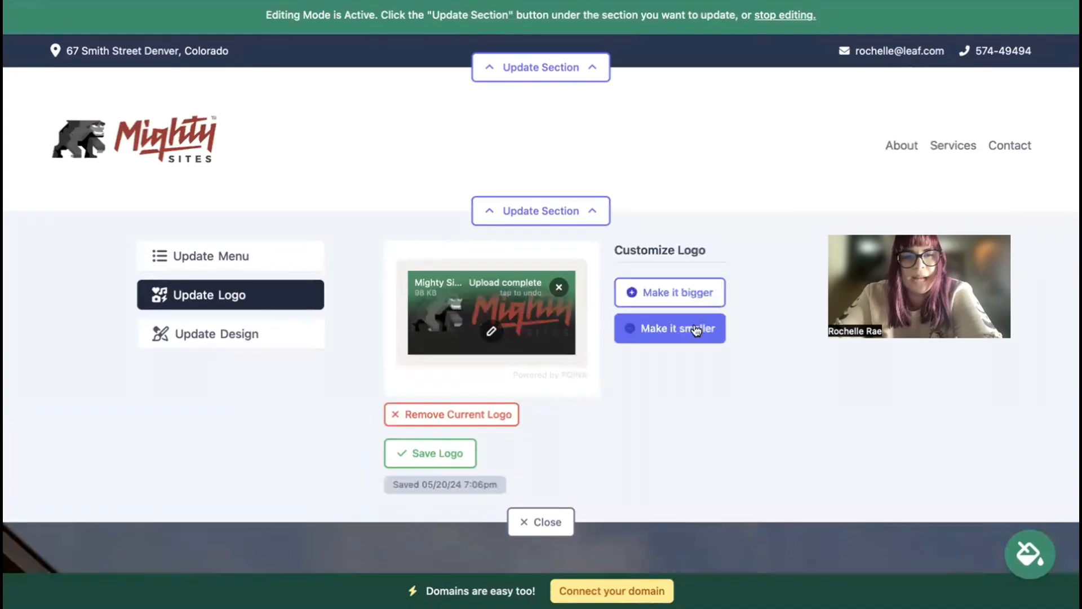
pyautogui.click(541, 521)
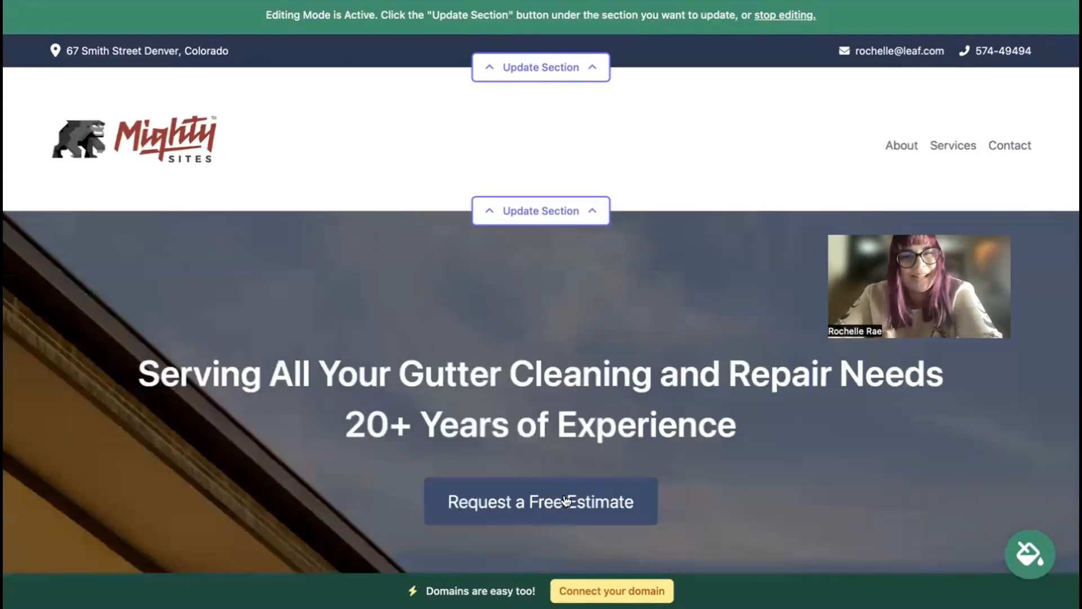
# - Browse more theme choices and apply the light-blue color theme to the site
pyautogui.scroll(-3)
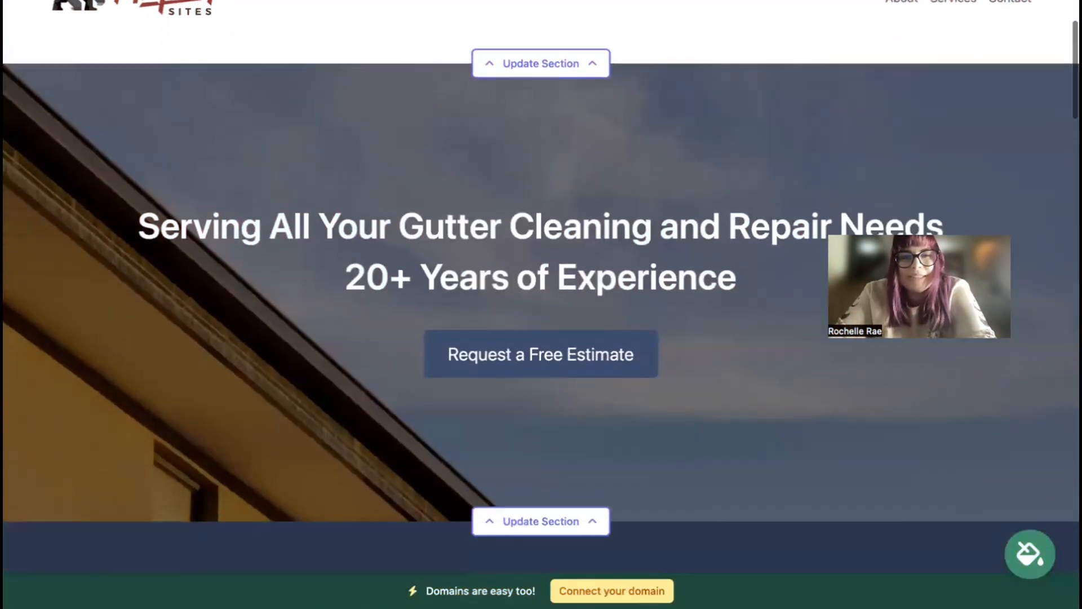
pyautogui.scroll(-3)
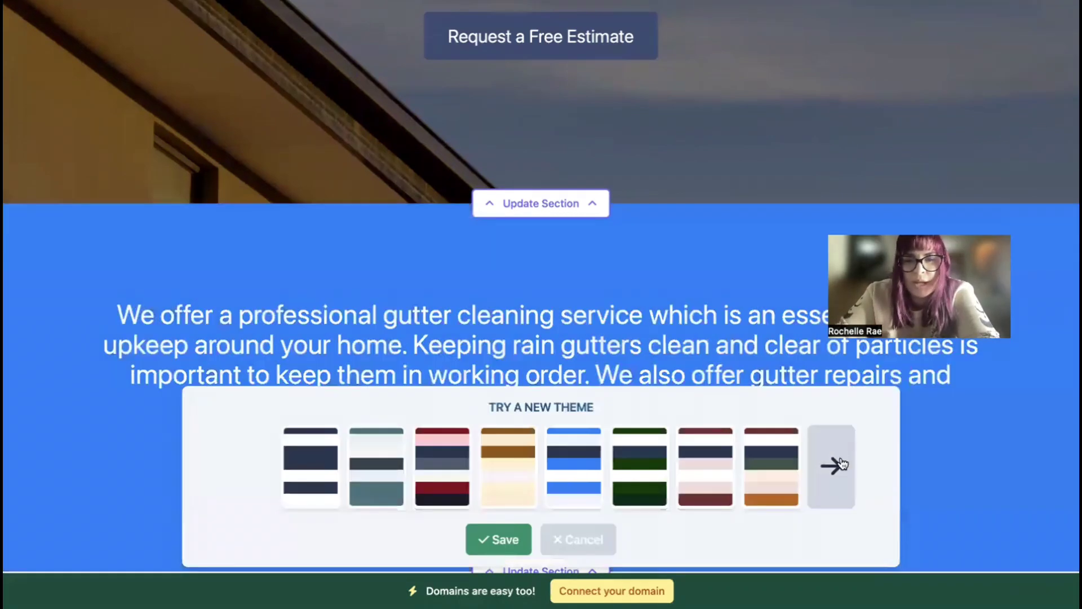
pyautogui.click(832, 464)
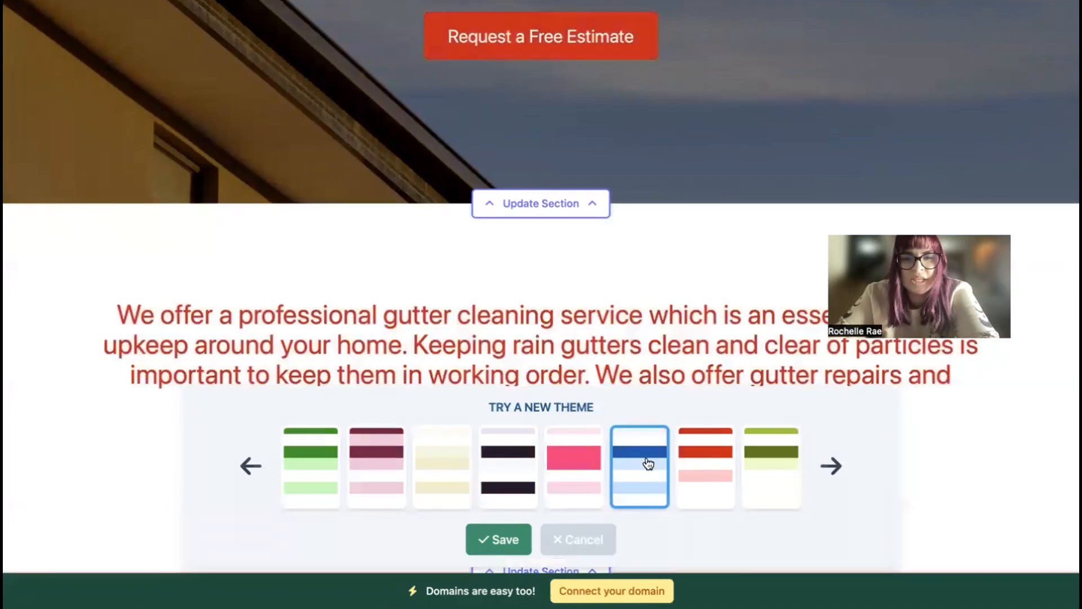
pyautogui.click(498, 539)
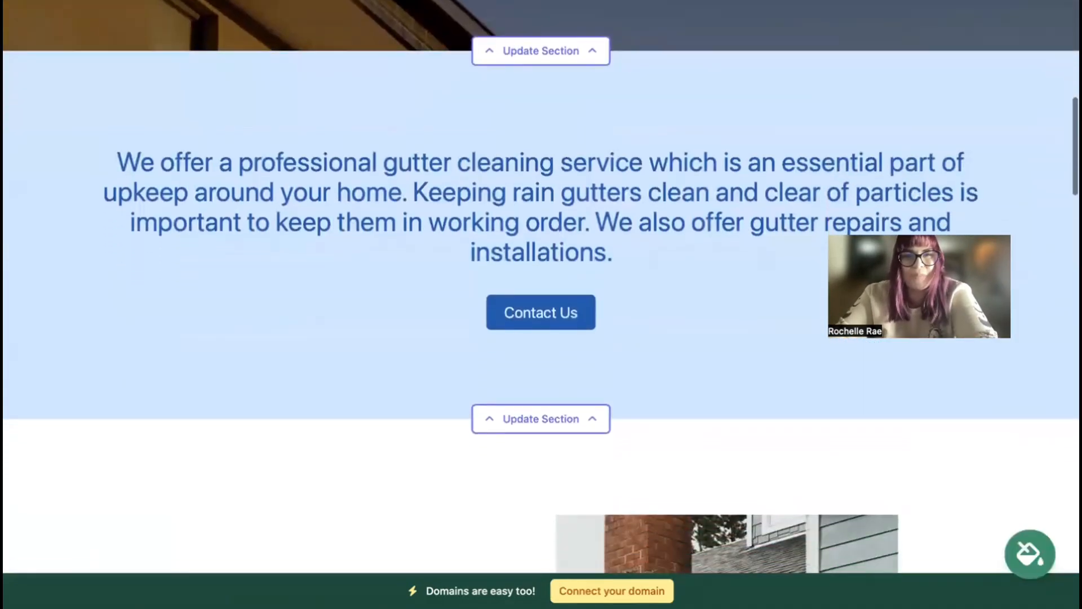
pyautogui.scroll(3)
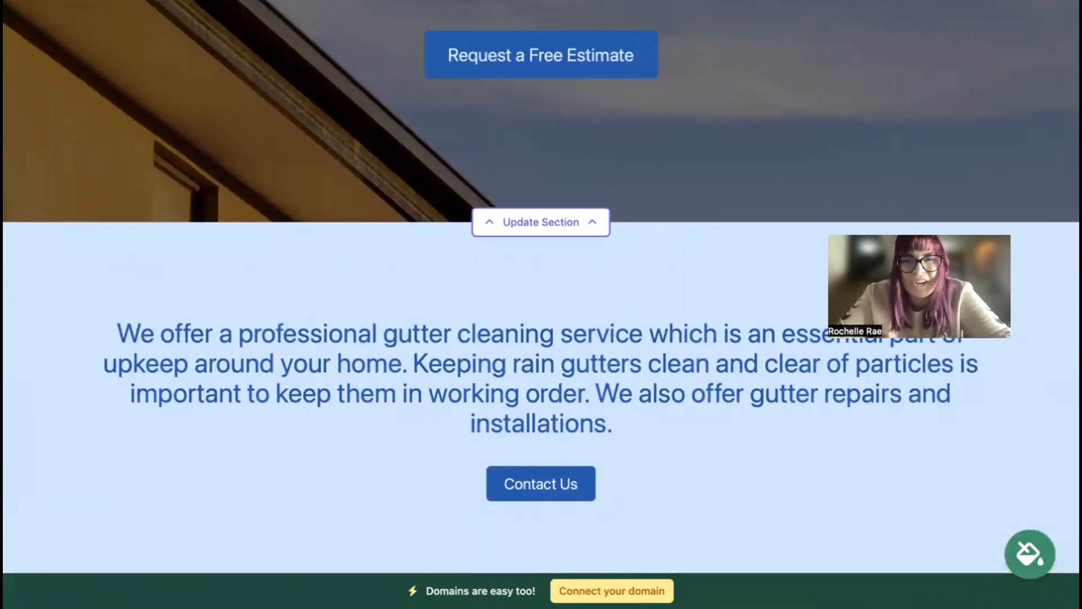
pyautogui.scroll(3)
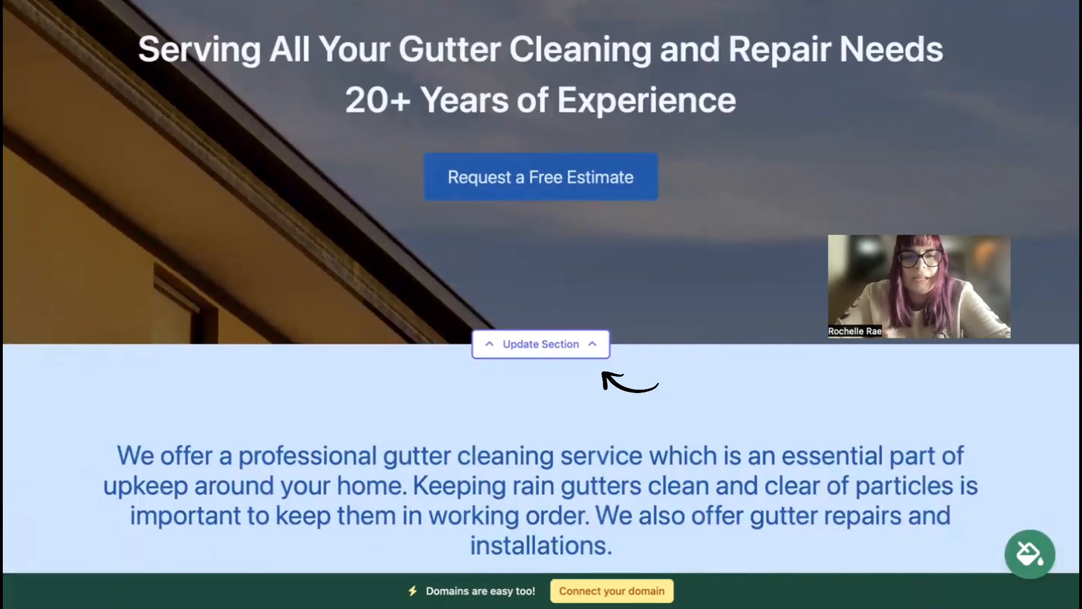
# - Browse the hero section's background photo library, then move to the action button settings
pyautogui.click(540, 344)
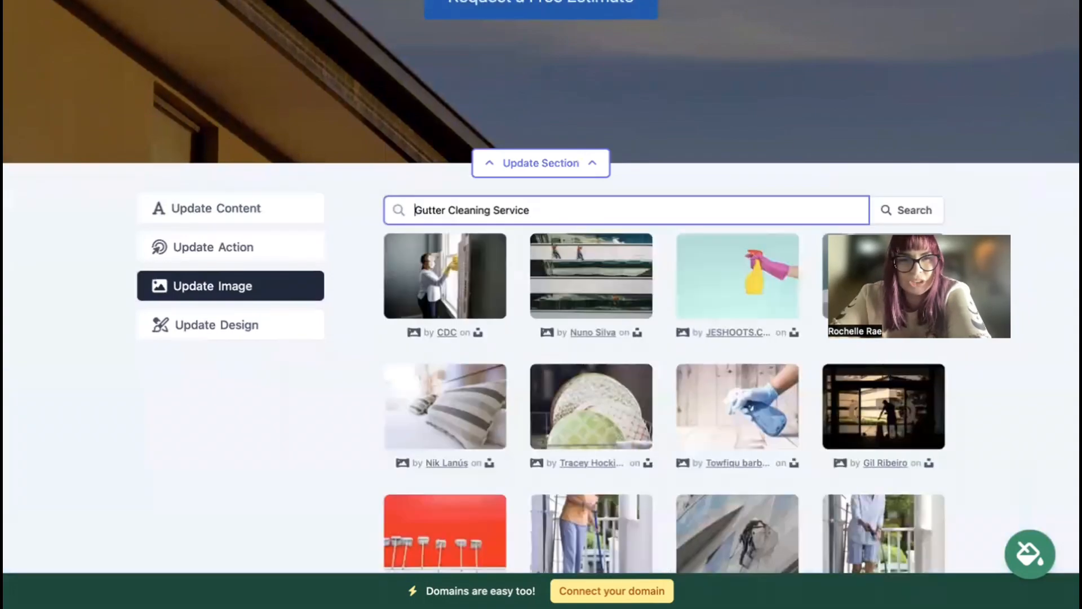
pyautogui.scroll(-3)
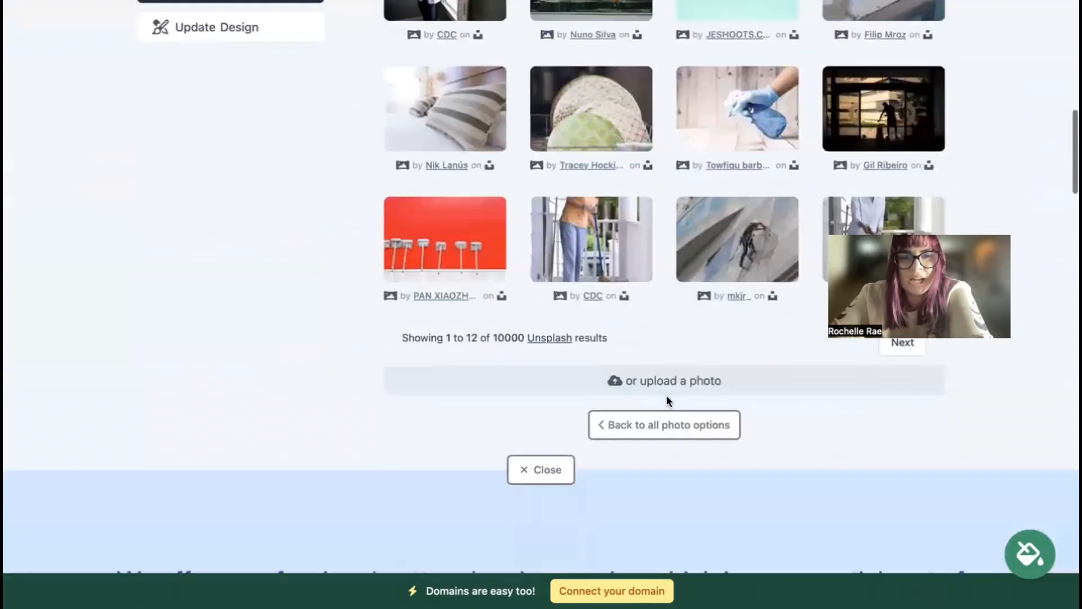
pyautogui.click(664, 424)
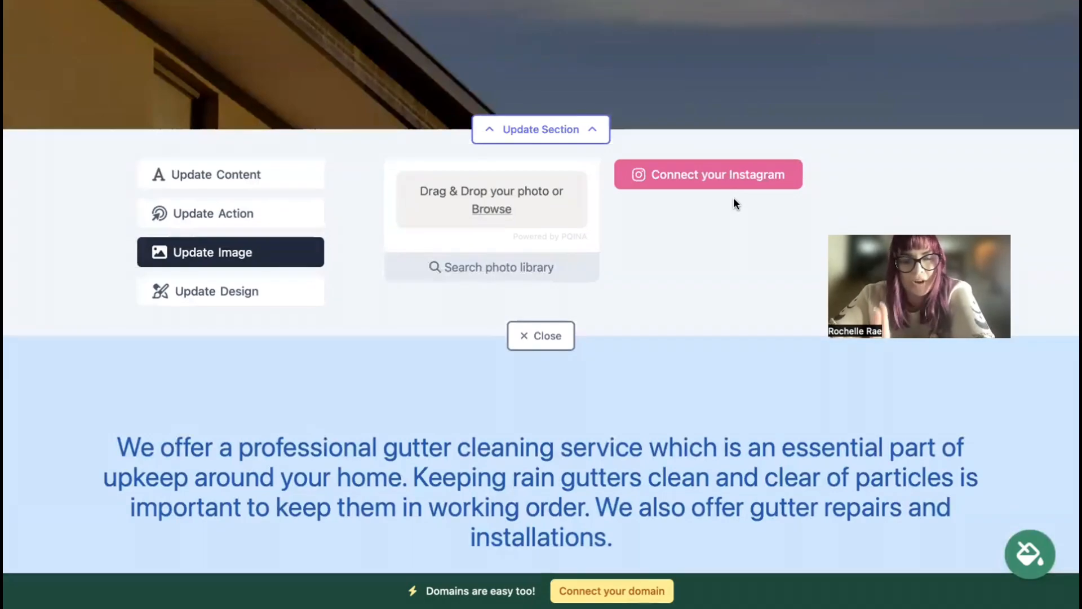
pyautogui.click(230, 213)
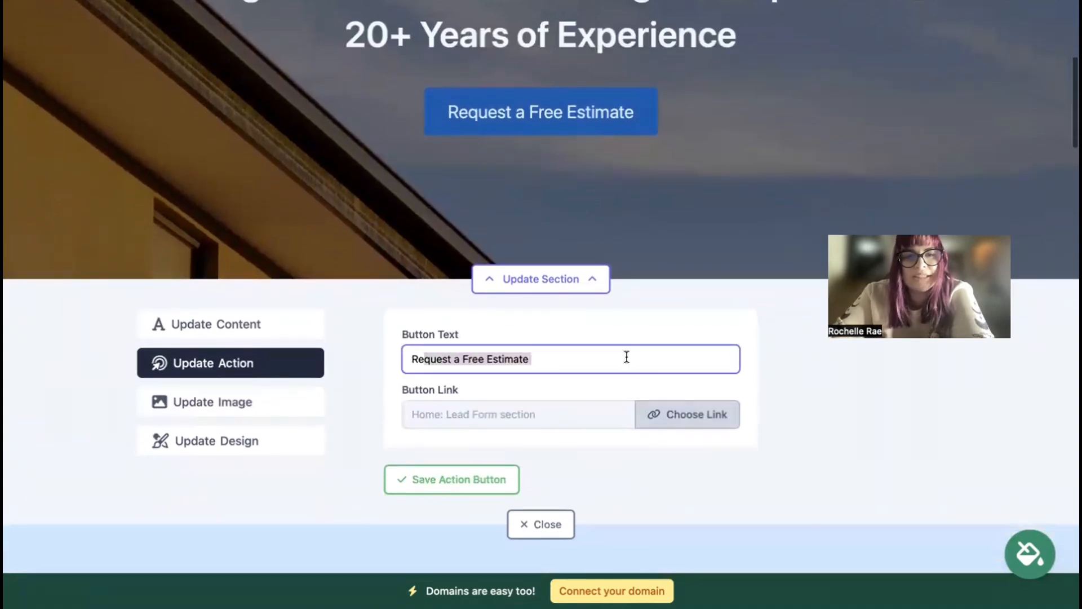
# - Change the hero button text to 'Call Us' and save it
pyautogui.write('Call Us')
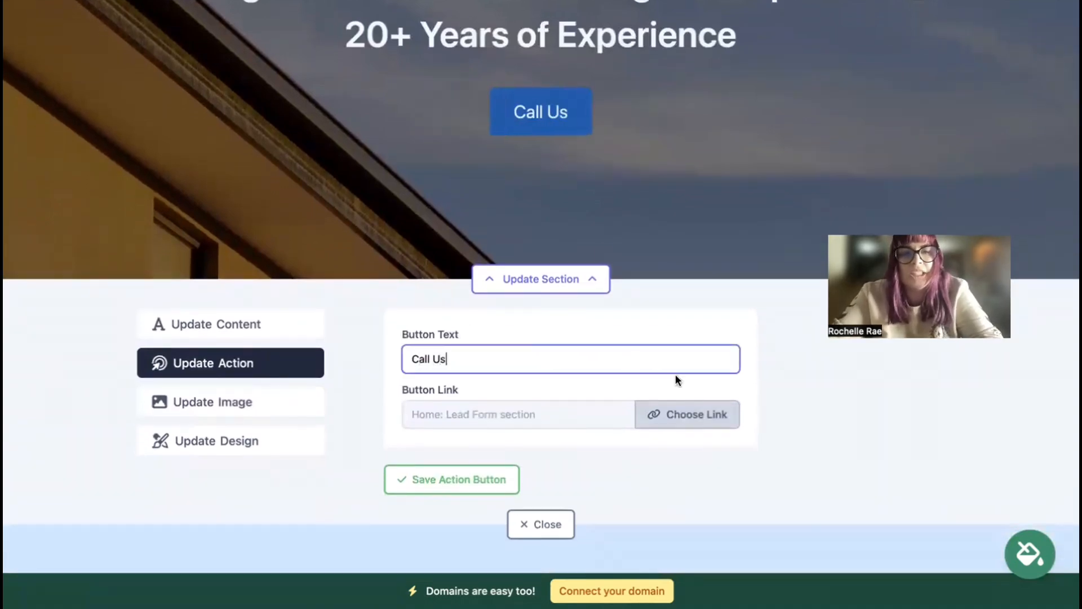
pyautogui.click(688, 415)
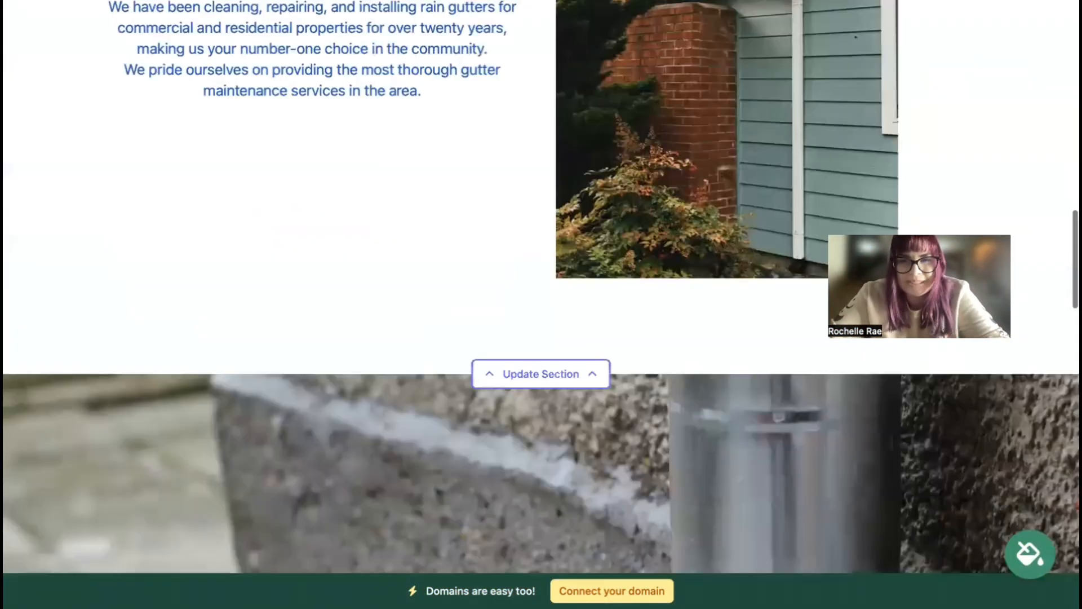
pyautogui.scroll(-3)
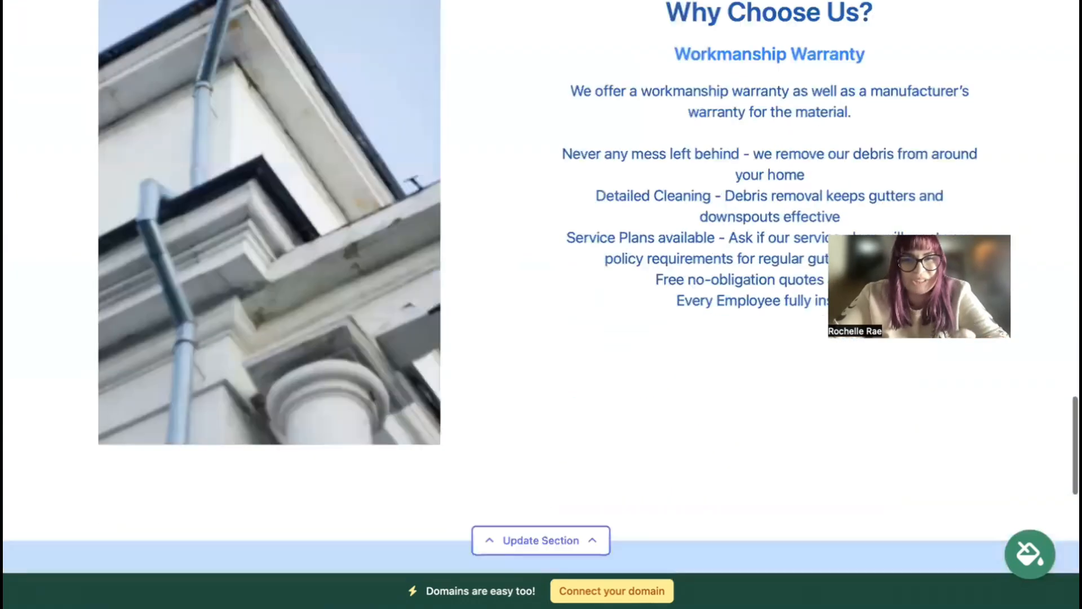
pyautogui.scroll(-3)
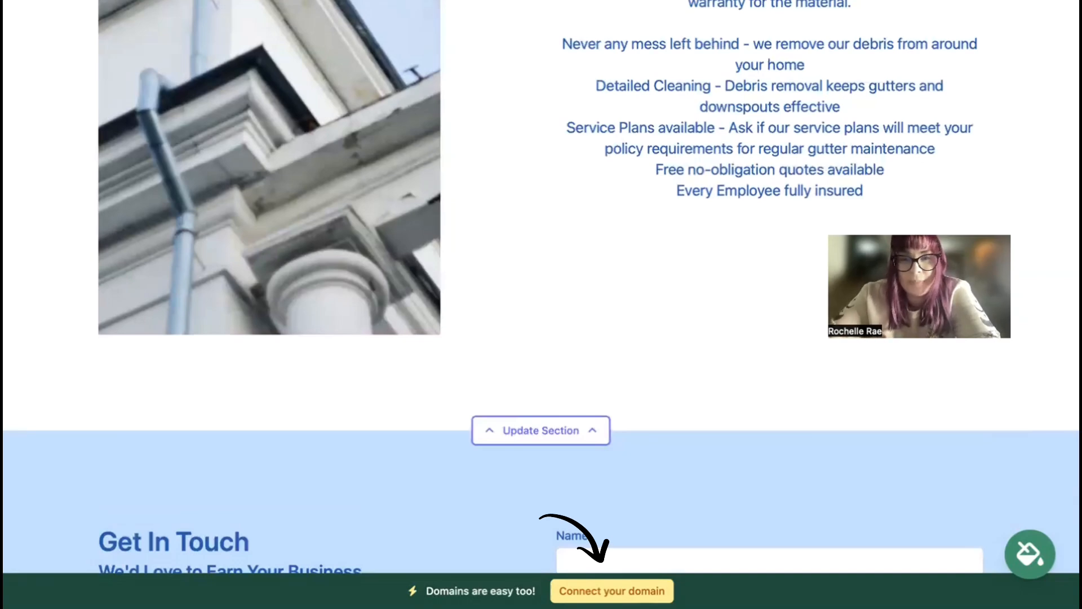
pyautogui.scroll(3)
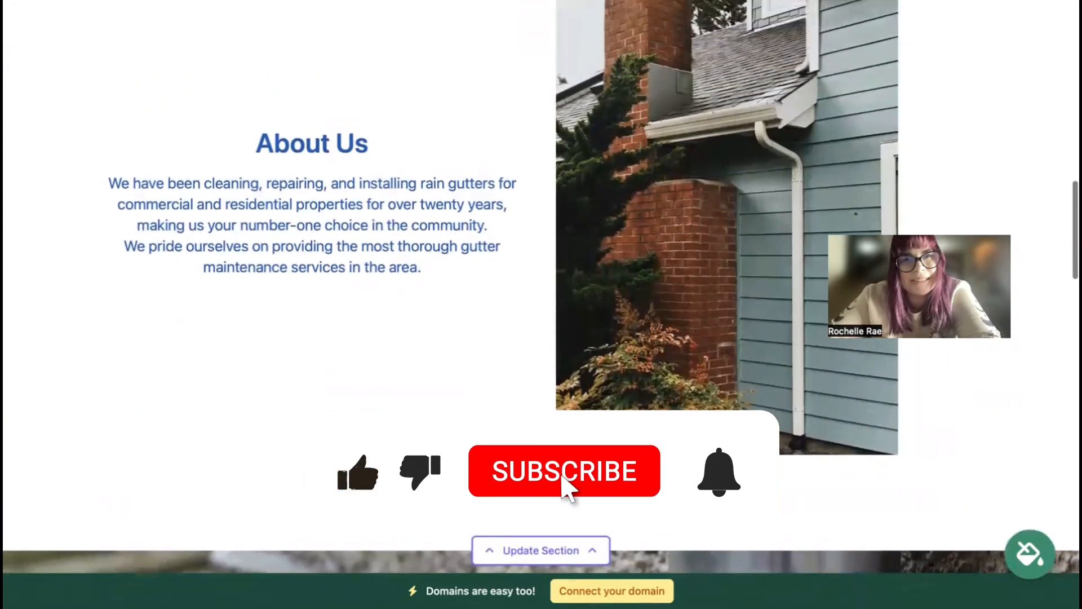
pyautogui.click(564, 471)
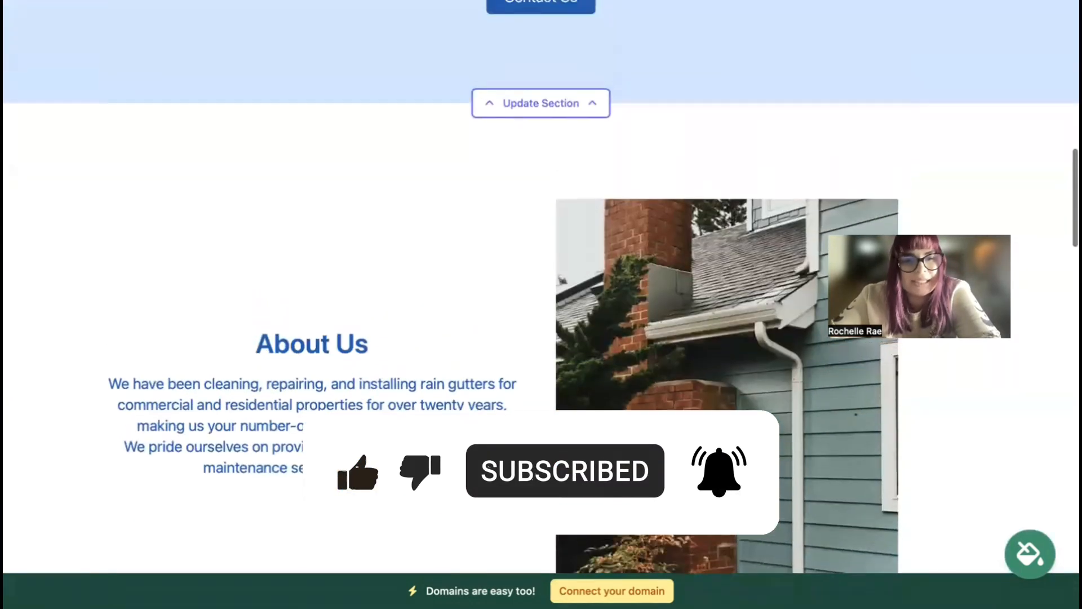
pyautogui.scroll(3)
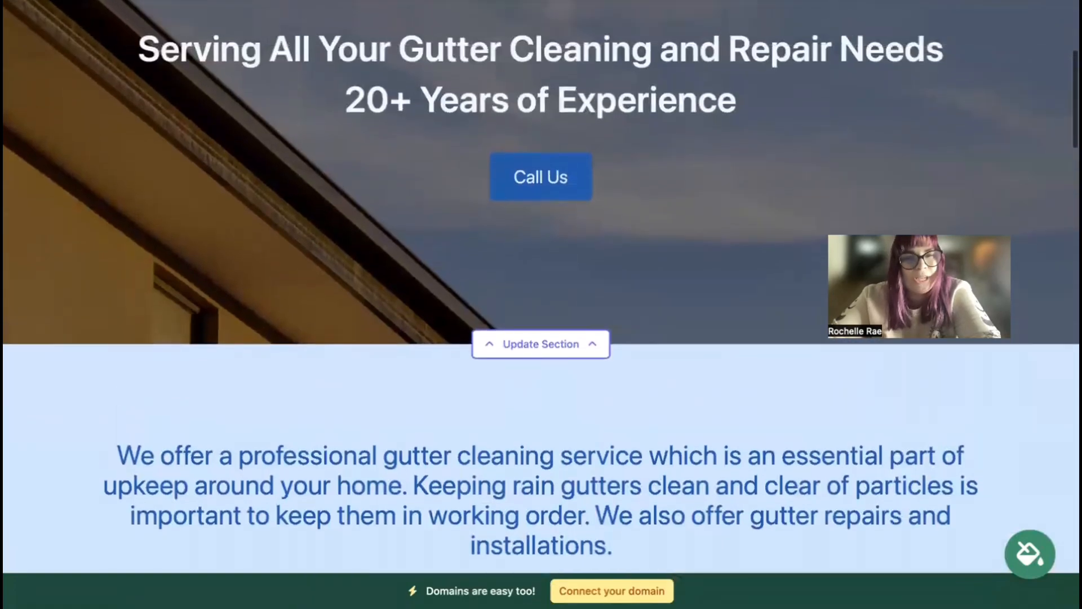